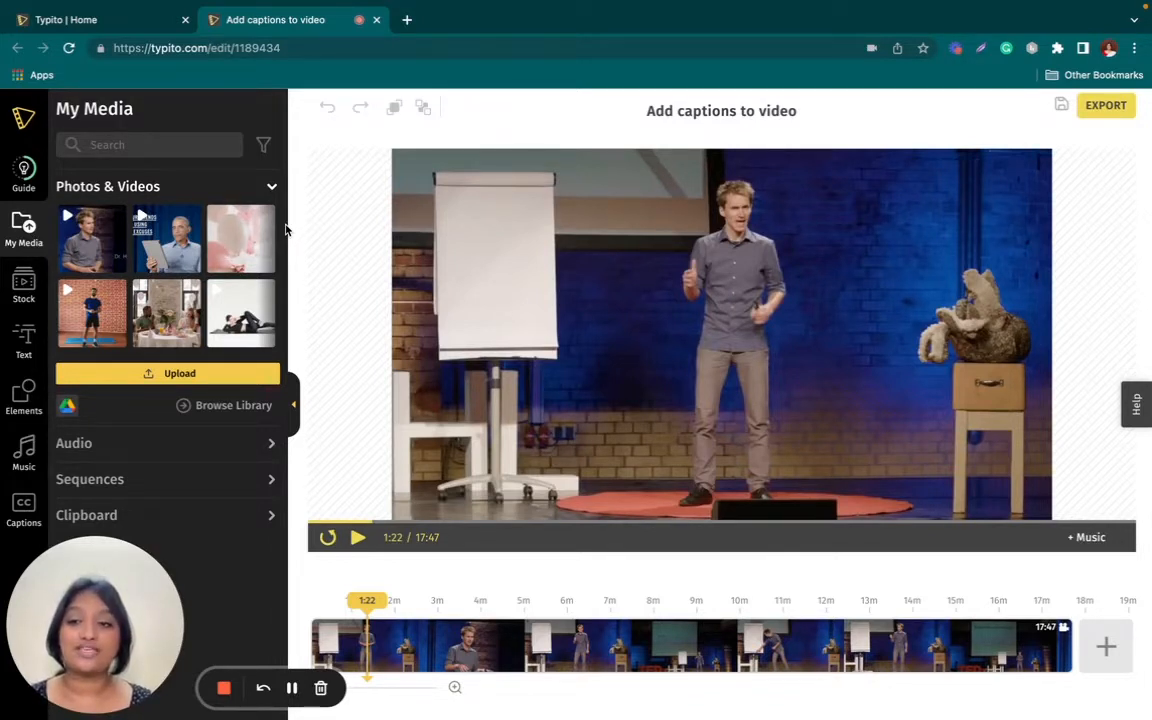
Open the Captions panel from the left sidebar to show the caption mode choices.
left_click(23, 508)
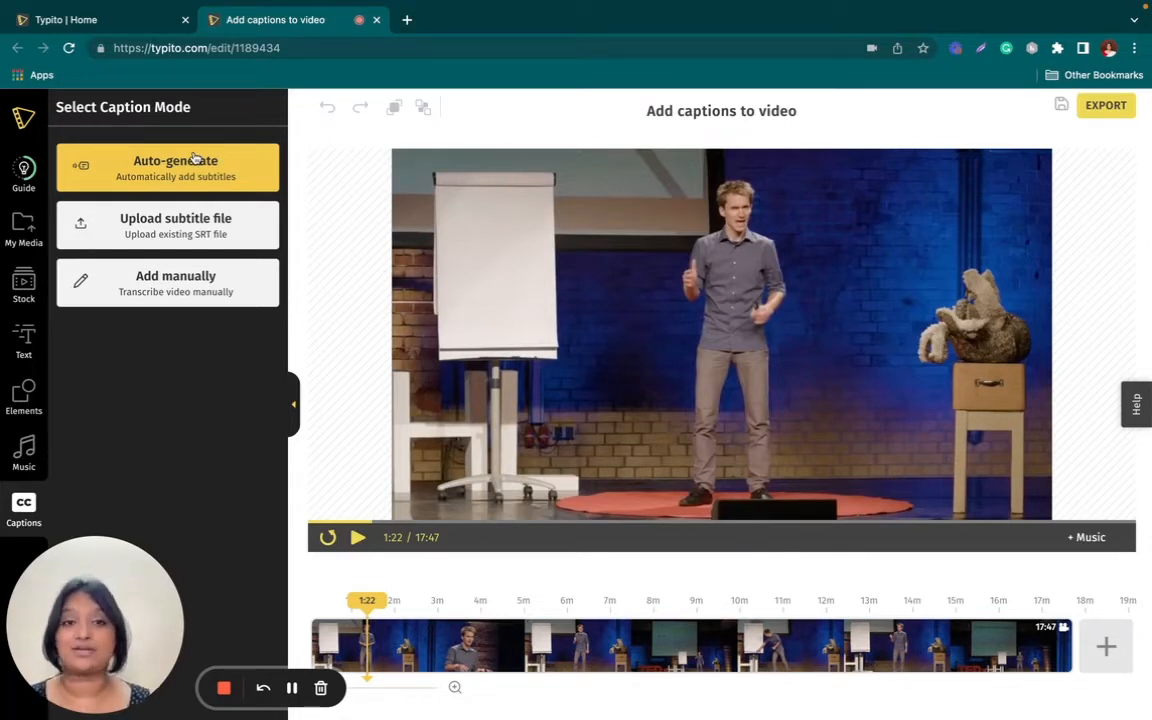
Choose Auto-generate and browse the caption languages, keeping English (United States) and English captions.
left_click(175, 167)
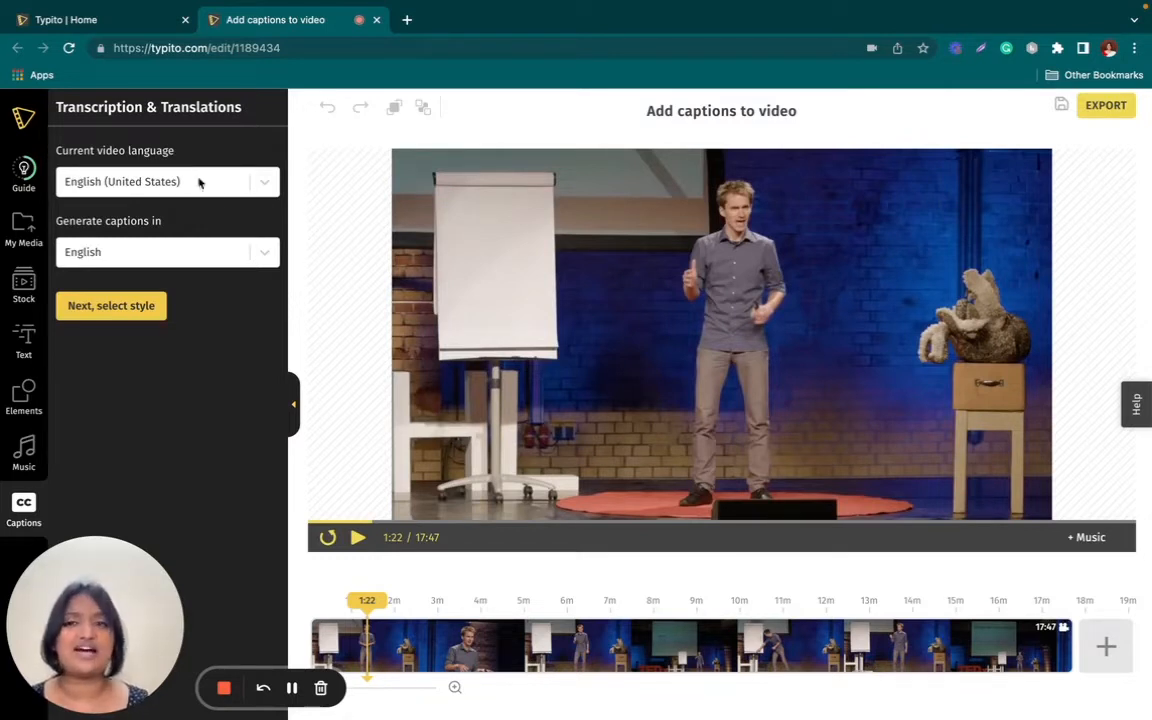
left_click(167, 252)
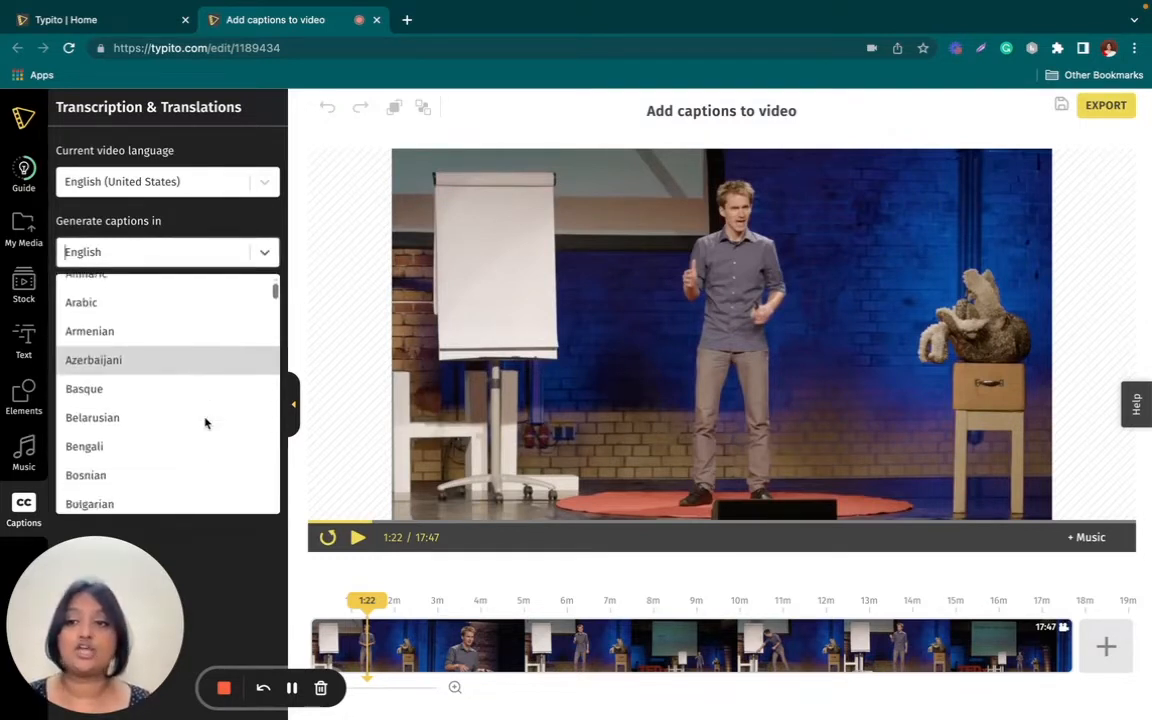
scroll("down", 3)
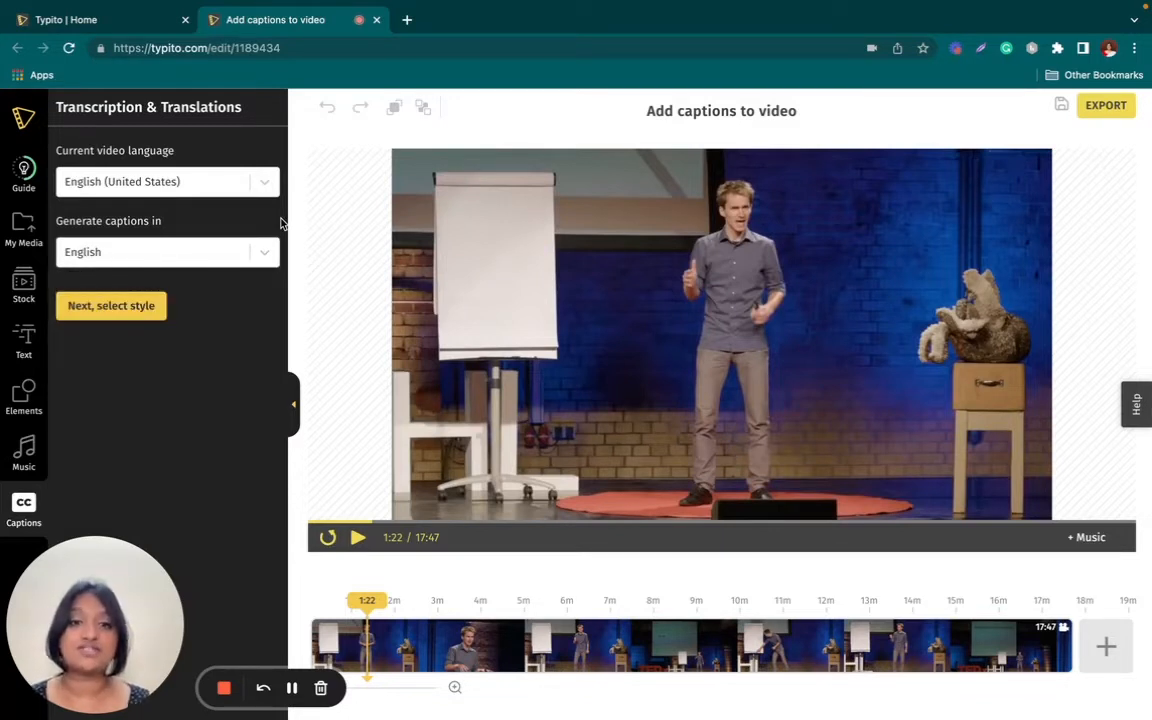
Continue to style selection, reaching the Auto generate editor with a sample subtitle preview.
left_click(110, 305)
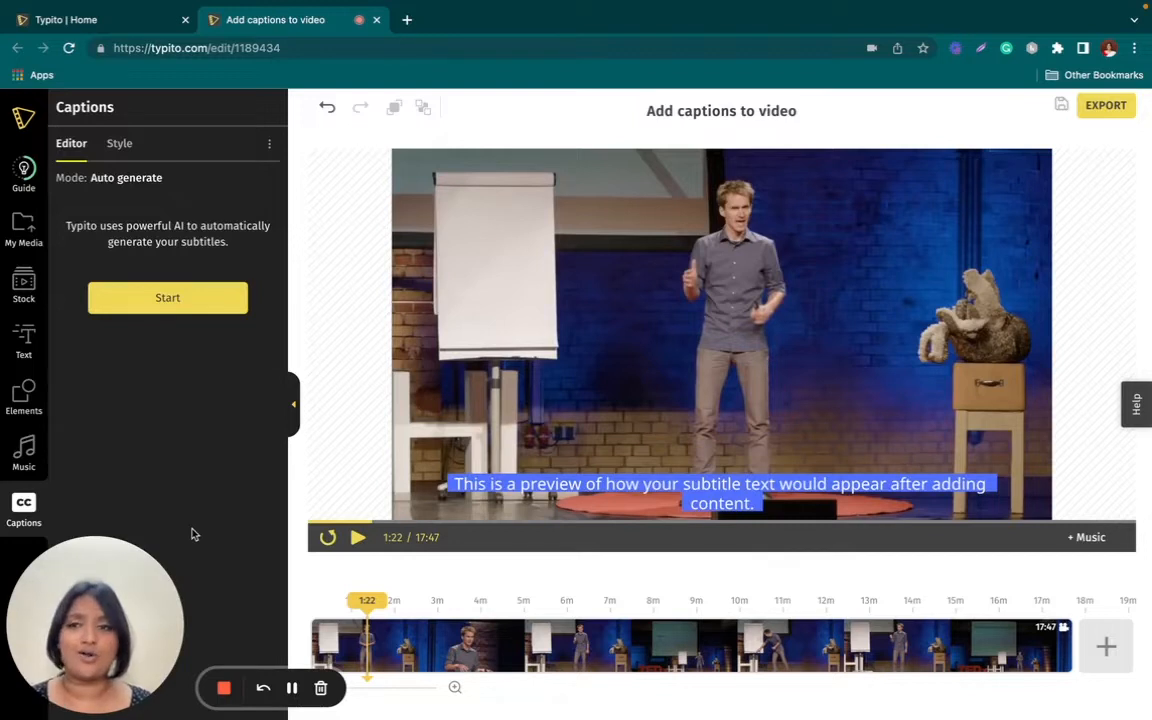
Generate the timed captions for the talk and play the video to preview them.
left_click(167, 297)
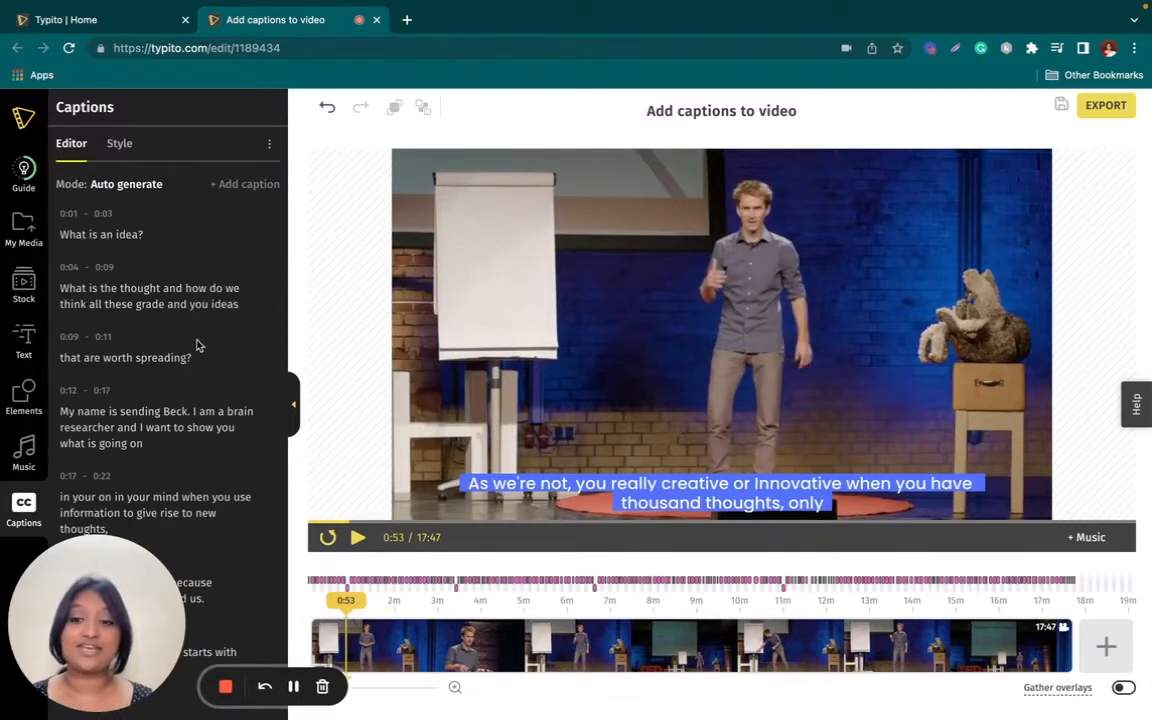
mouse_move(371, 380)
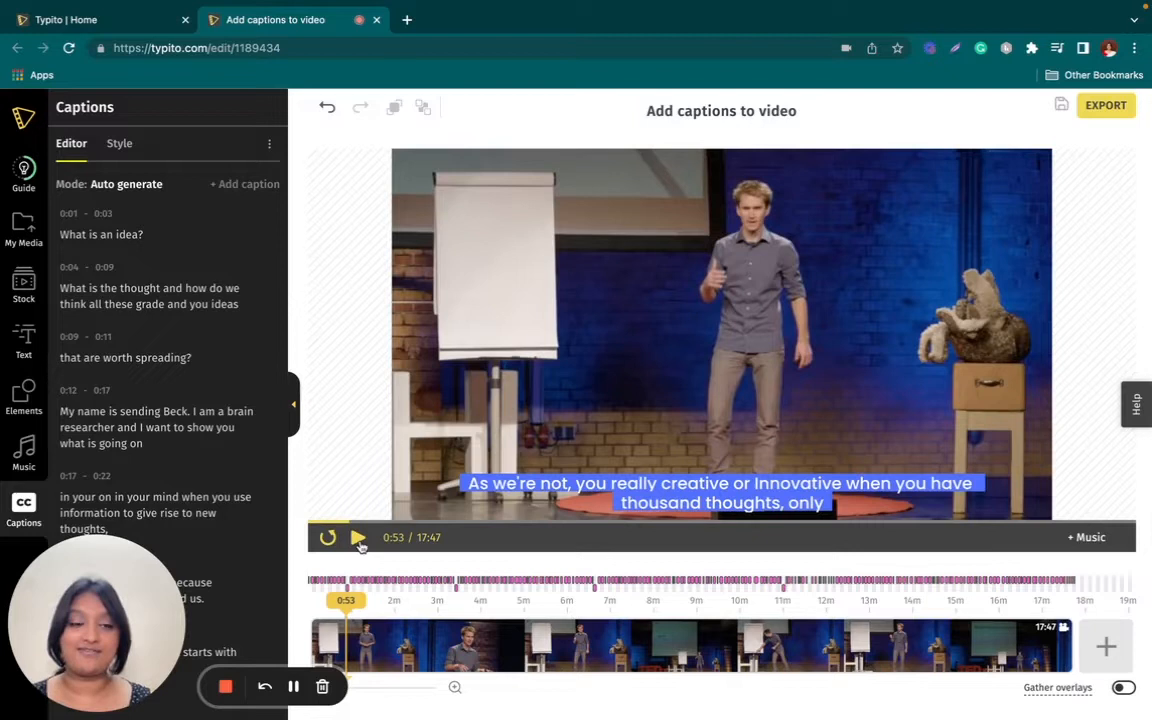
left_click(358, 537)
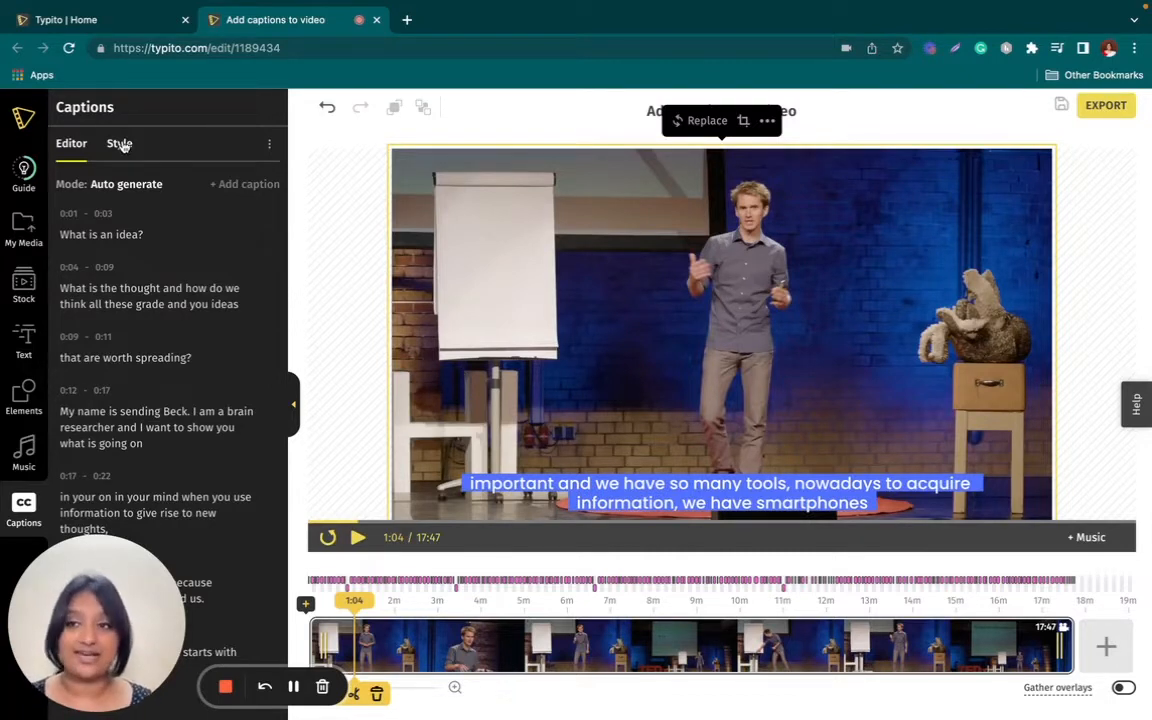
In the Style tab, set caption text to yellow and the highlight to black.
left_click(119, 143)
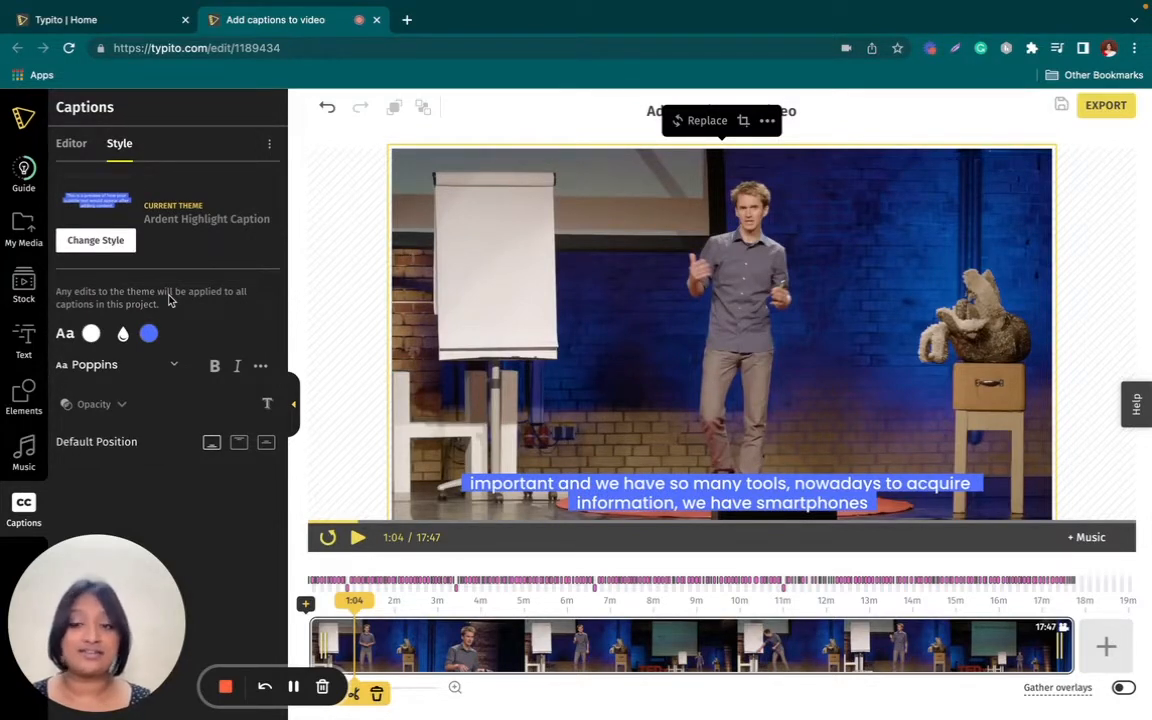
left_click(260, 366)
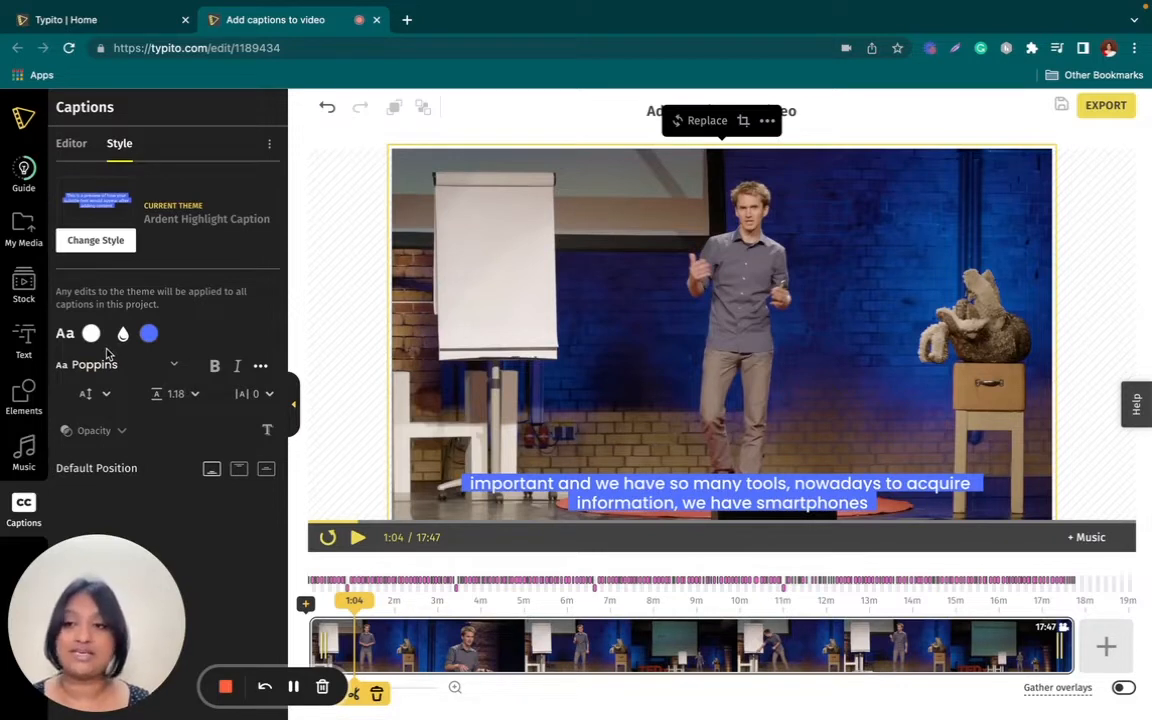
left_click(91, 333)
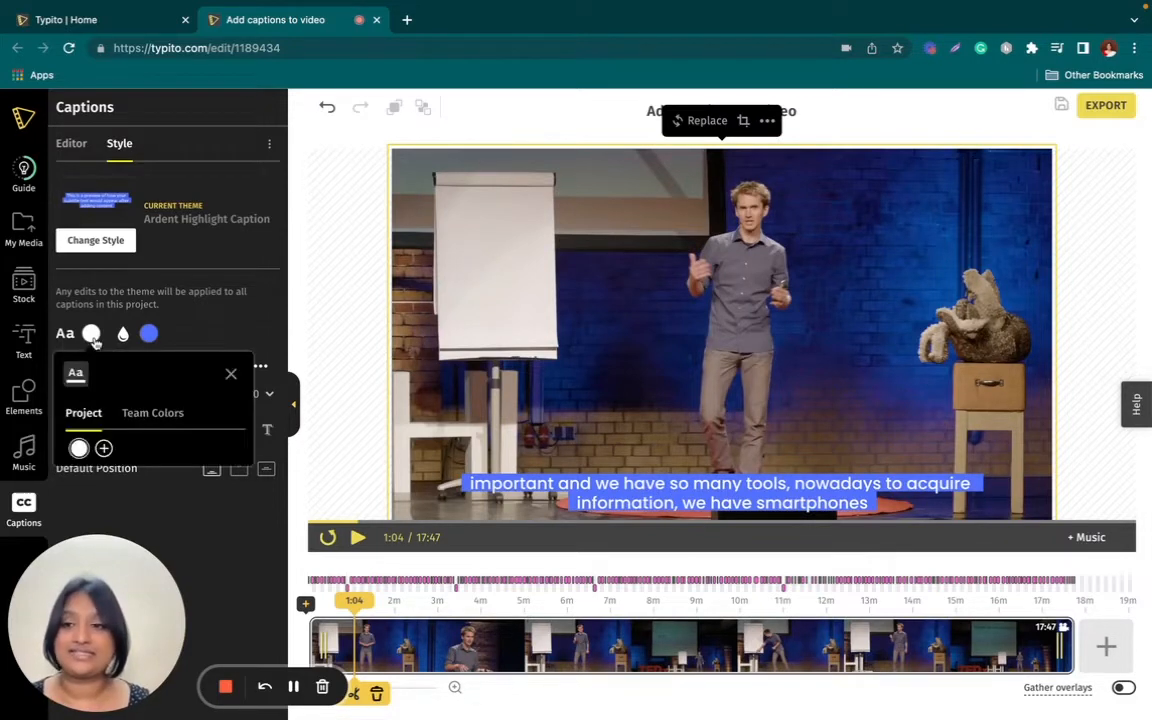
left_click(152, 412)
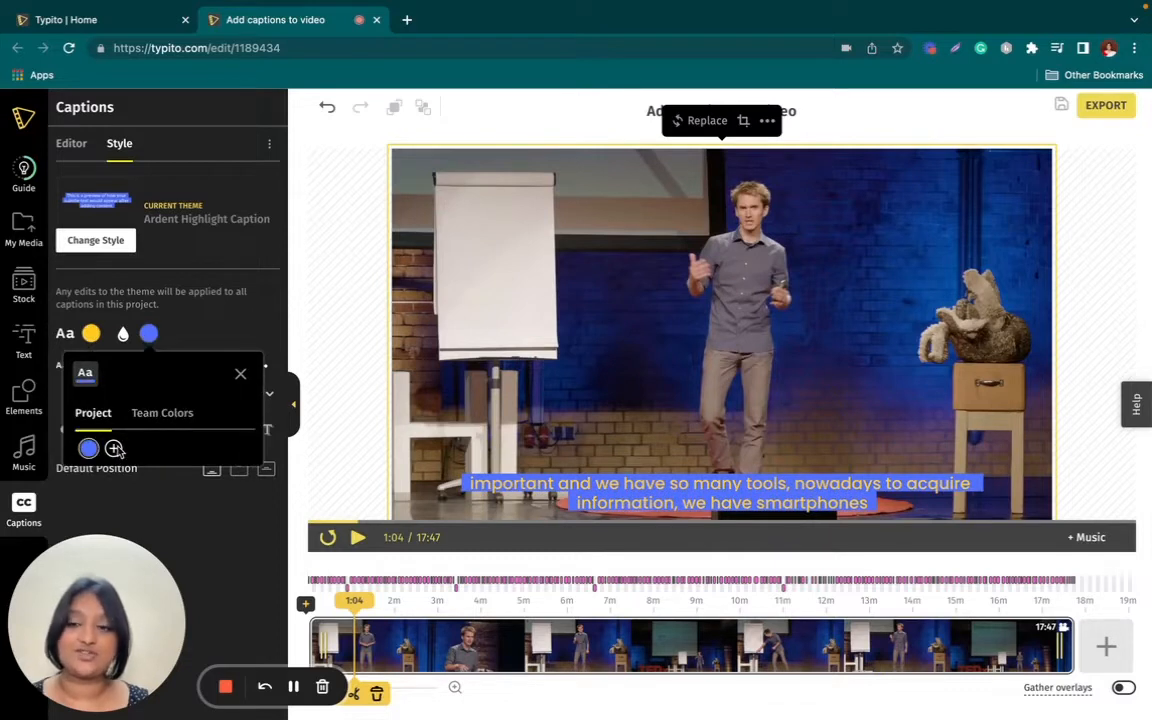
left_click(113, 448)
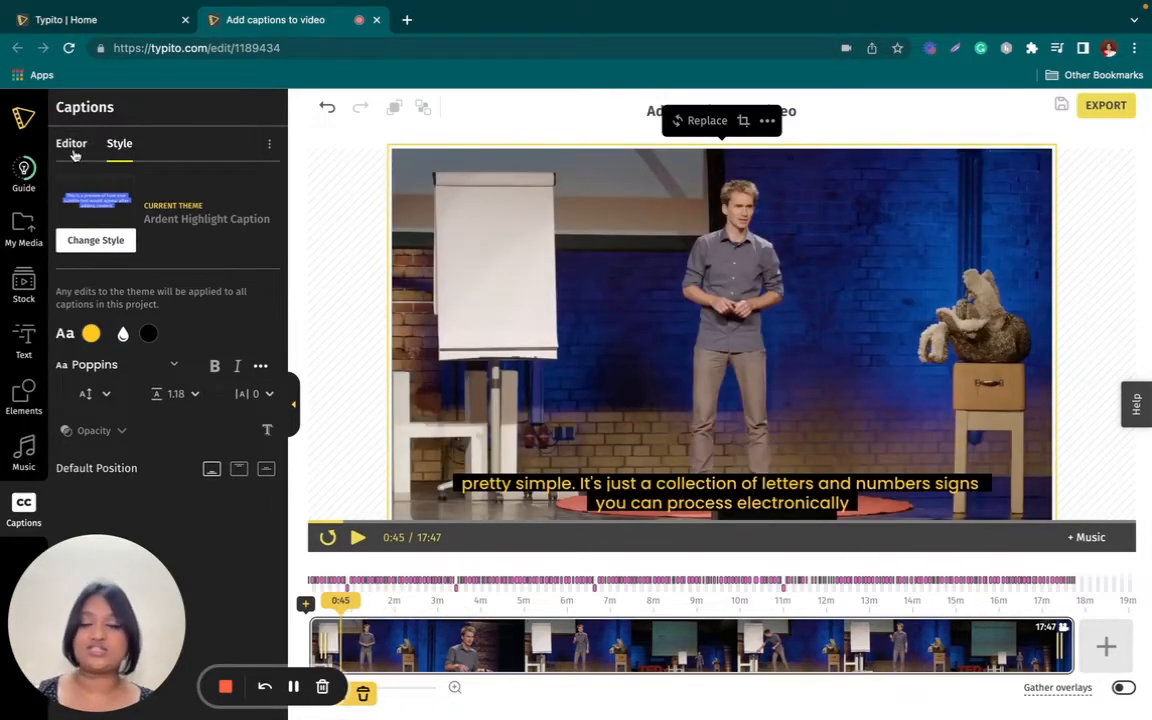
Return to the Editor tab and scroll the caption list to the 3:22 'still' caption.
left_click(71, 143)
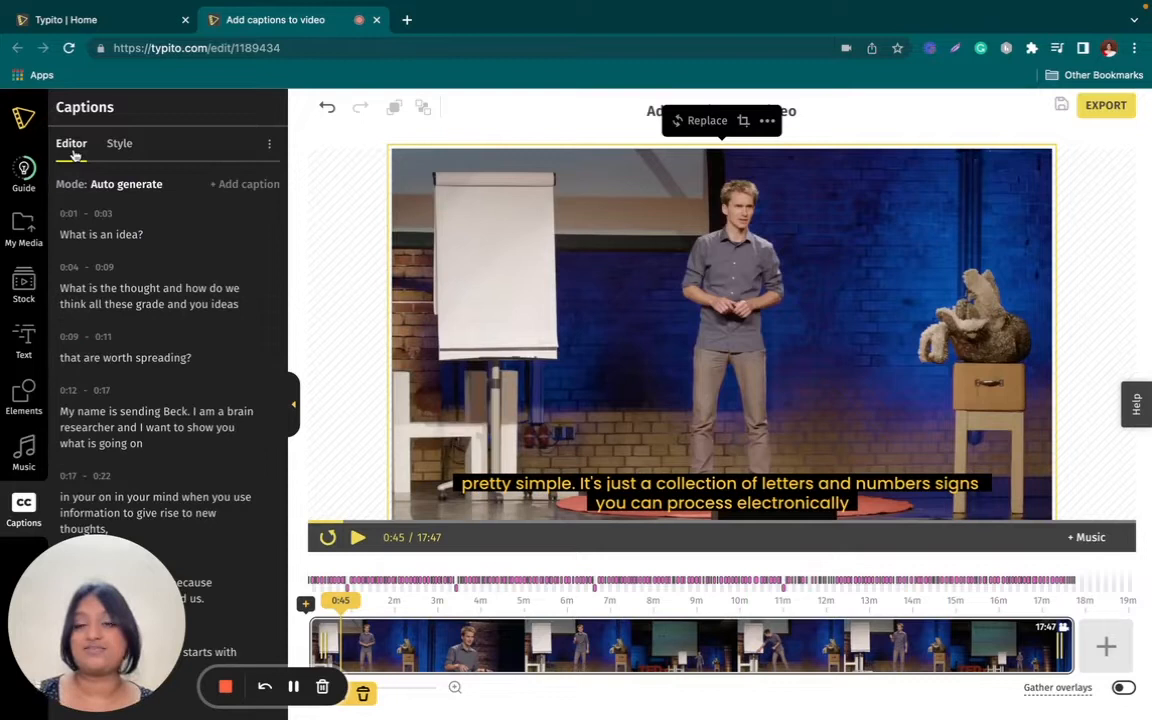
scroll("down", 3)
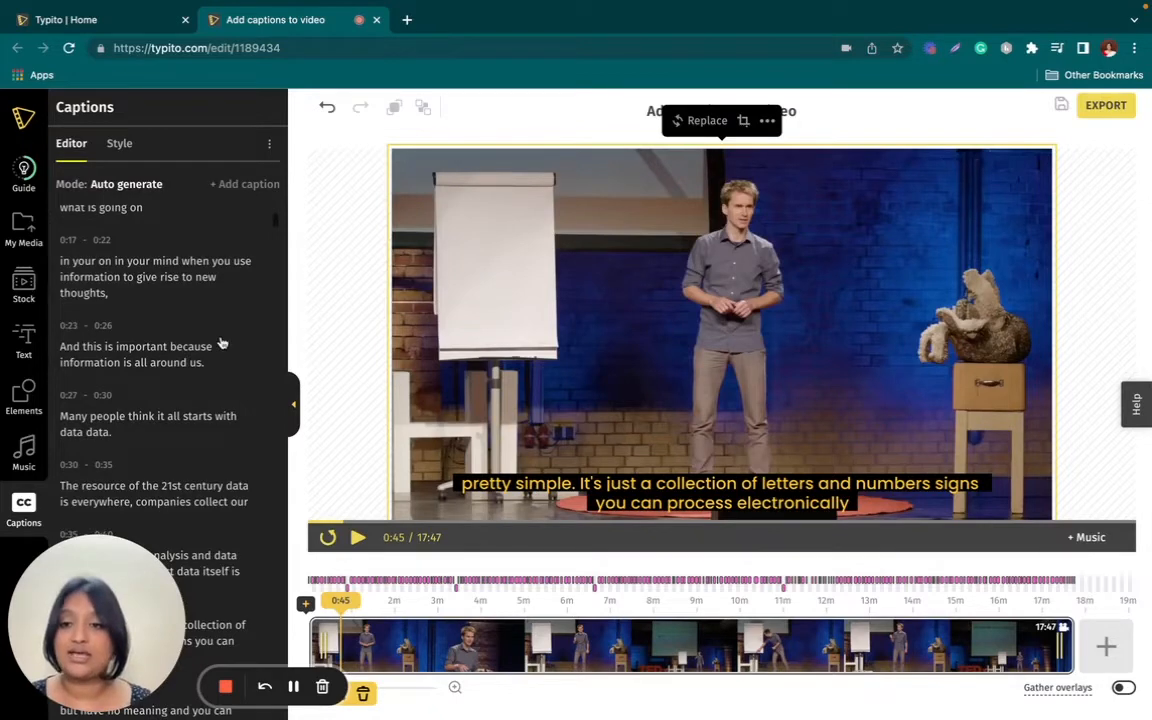
scroll("down", 3)
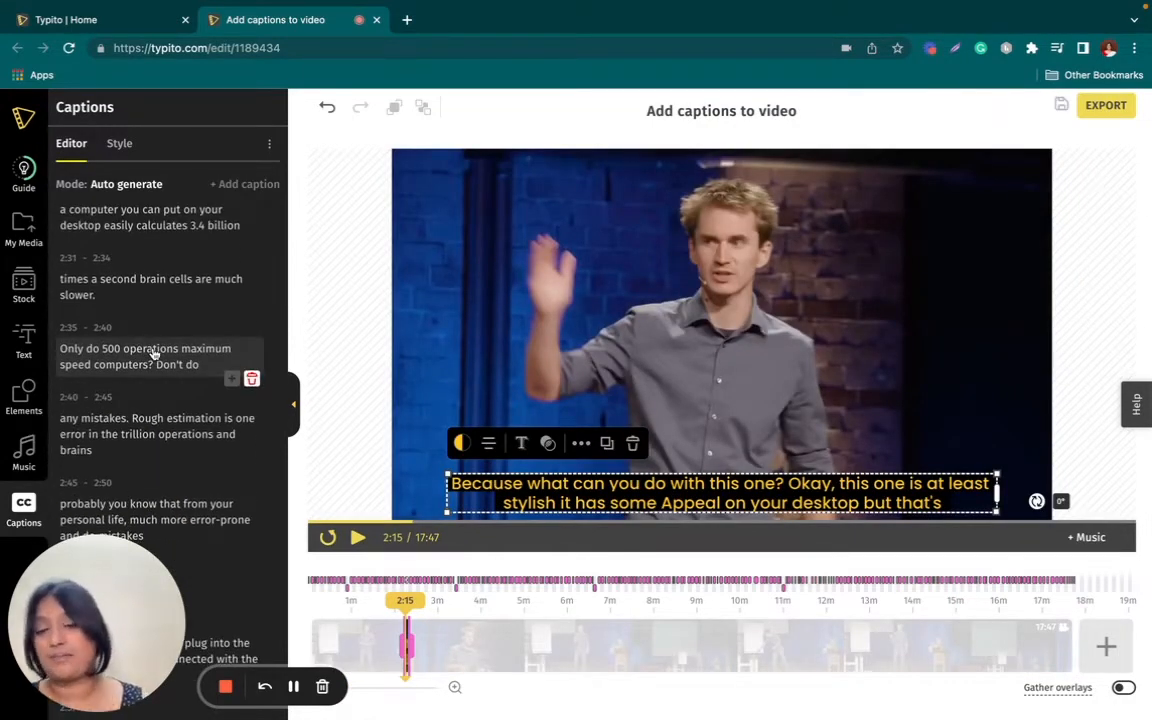
scroll("down", 3)
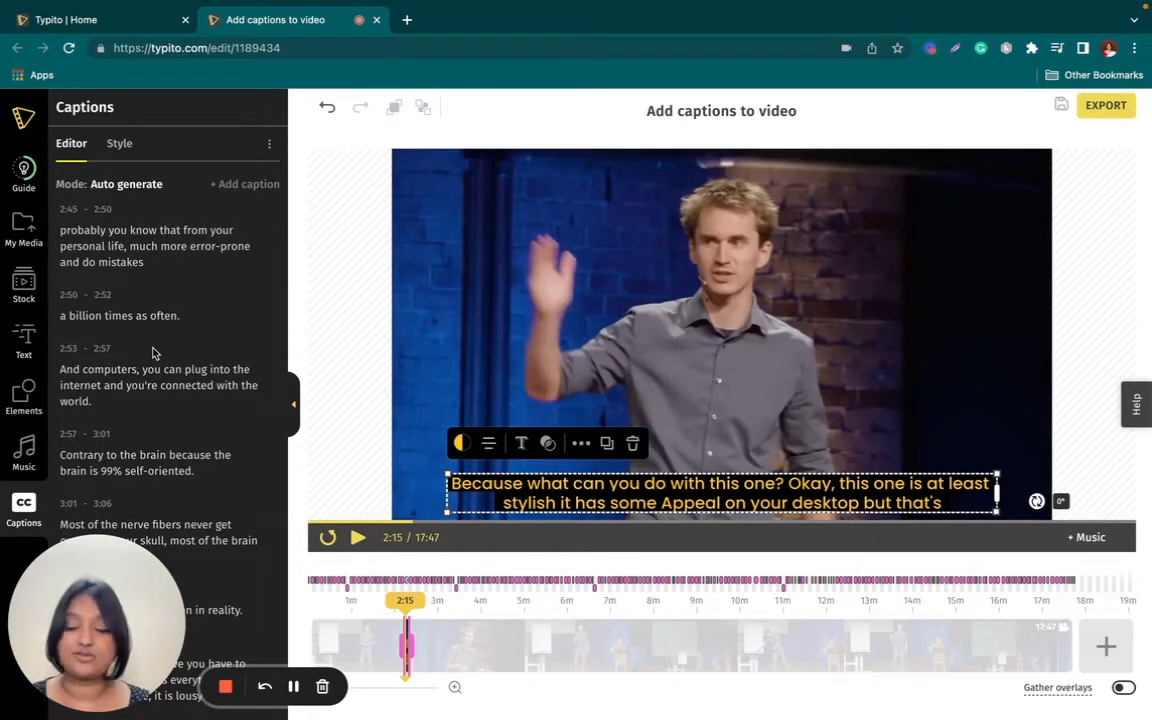
scroll("down", 3)
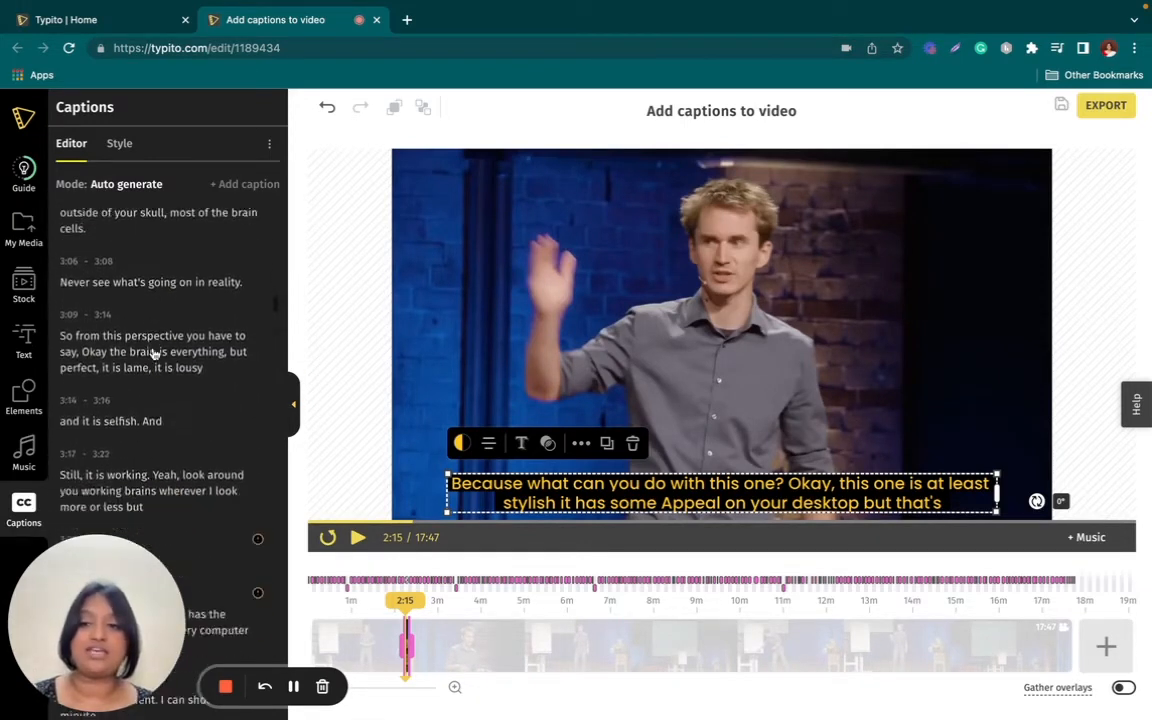
scroll("down", 3)
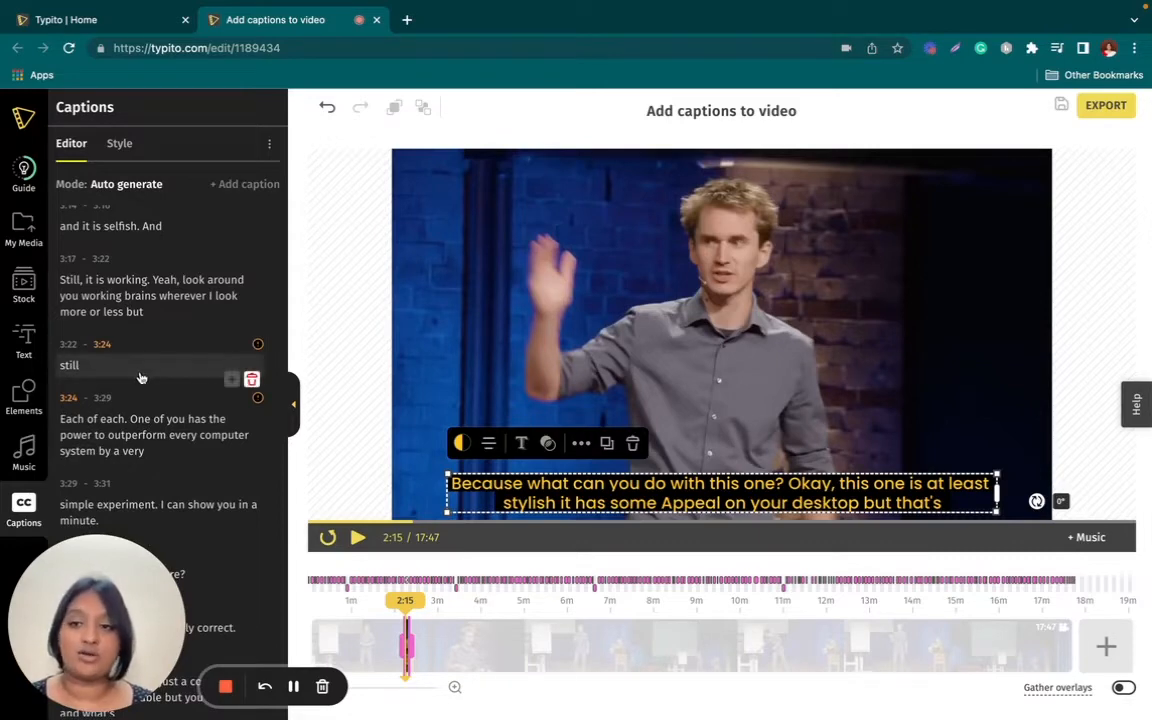
Delete the 3:22 caption and append 'still' to the 3:17 caption.
left_click(130, 365)
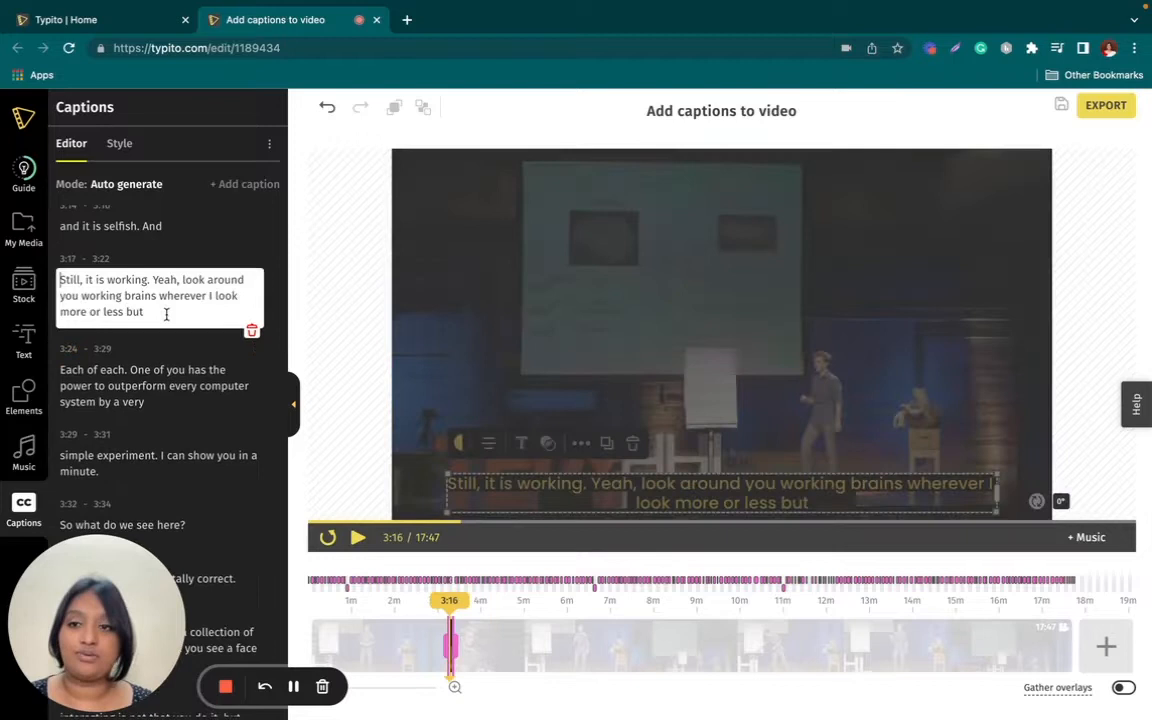
type("still")
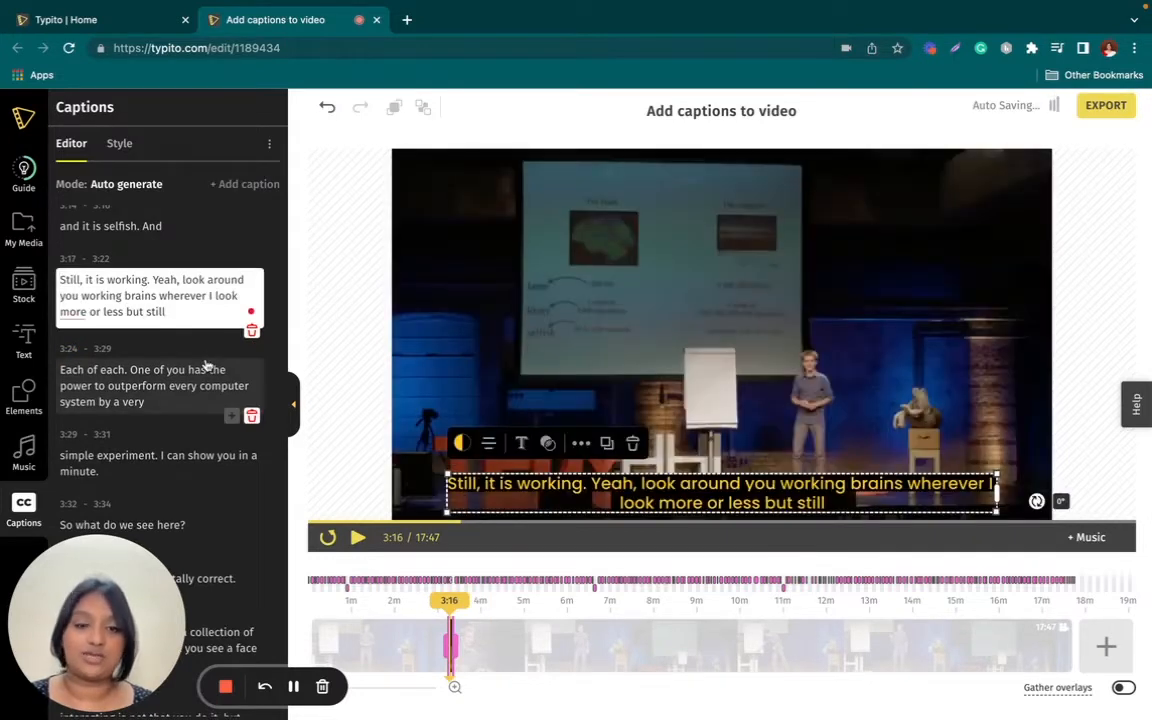
left_click(73, 311)
type(",")
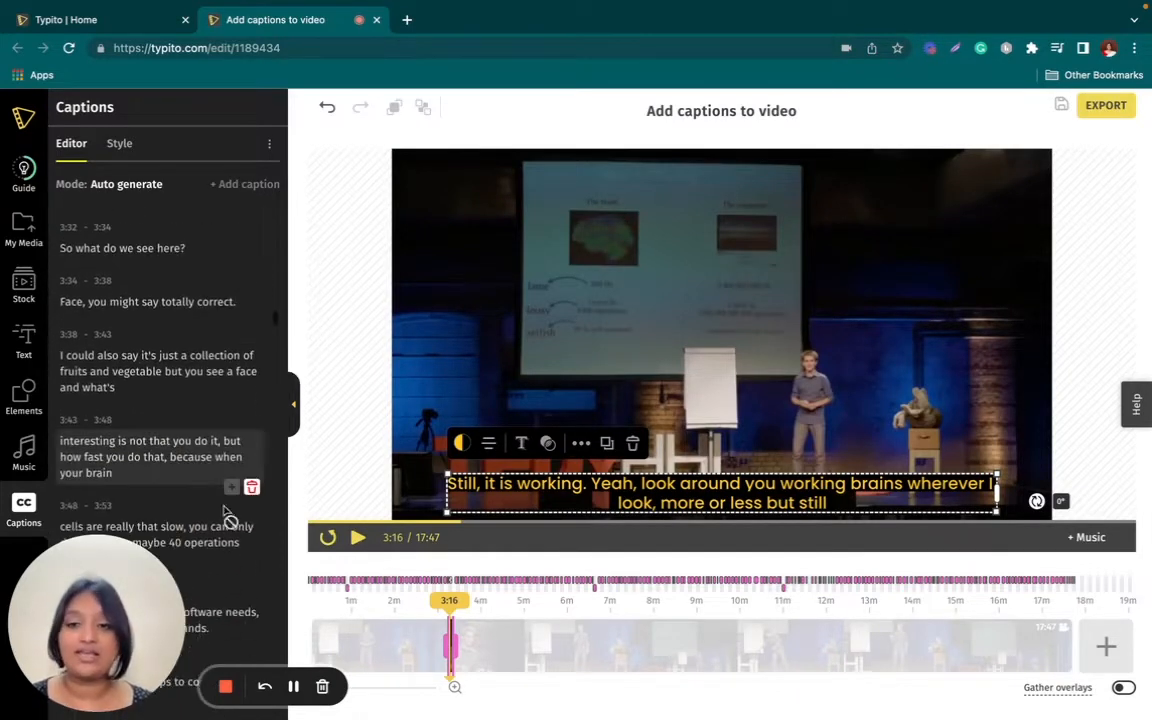
scroll("down", 3)
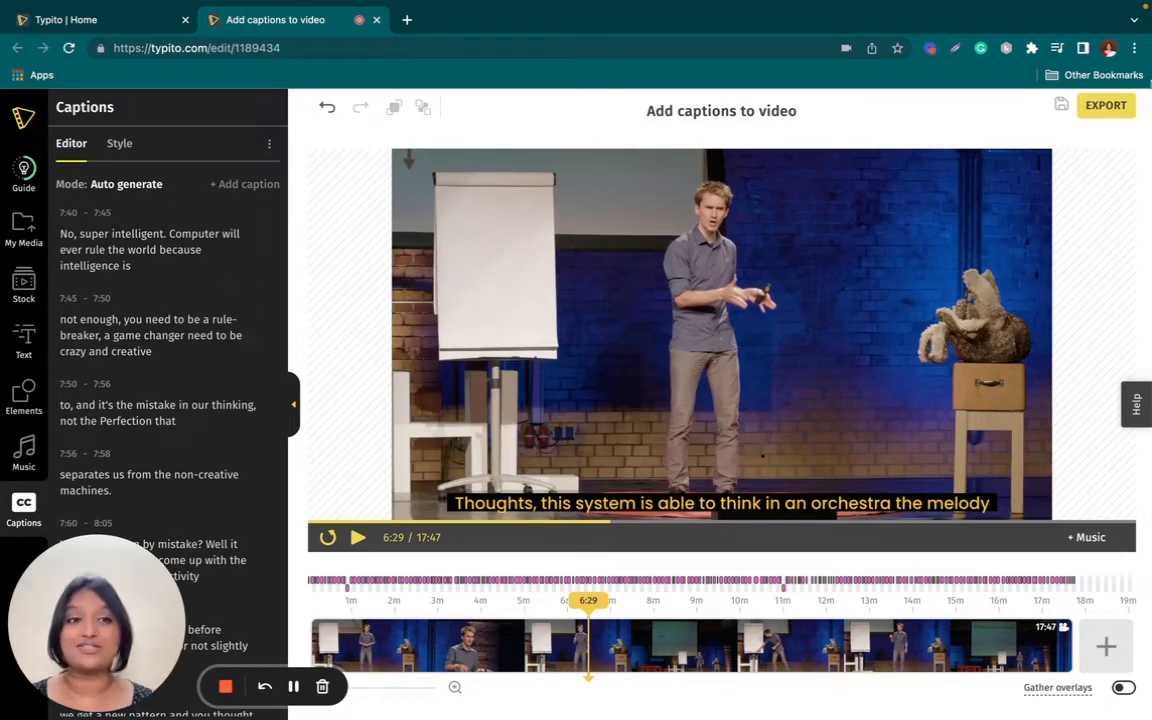
Start the export and answer the Begin Export prompt, resetting to caption mode choices.
left_click(1105, 105)
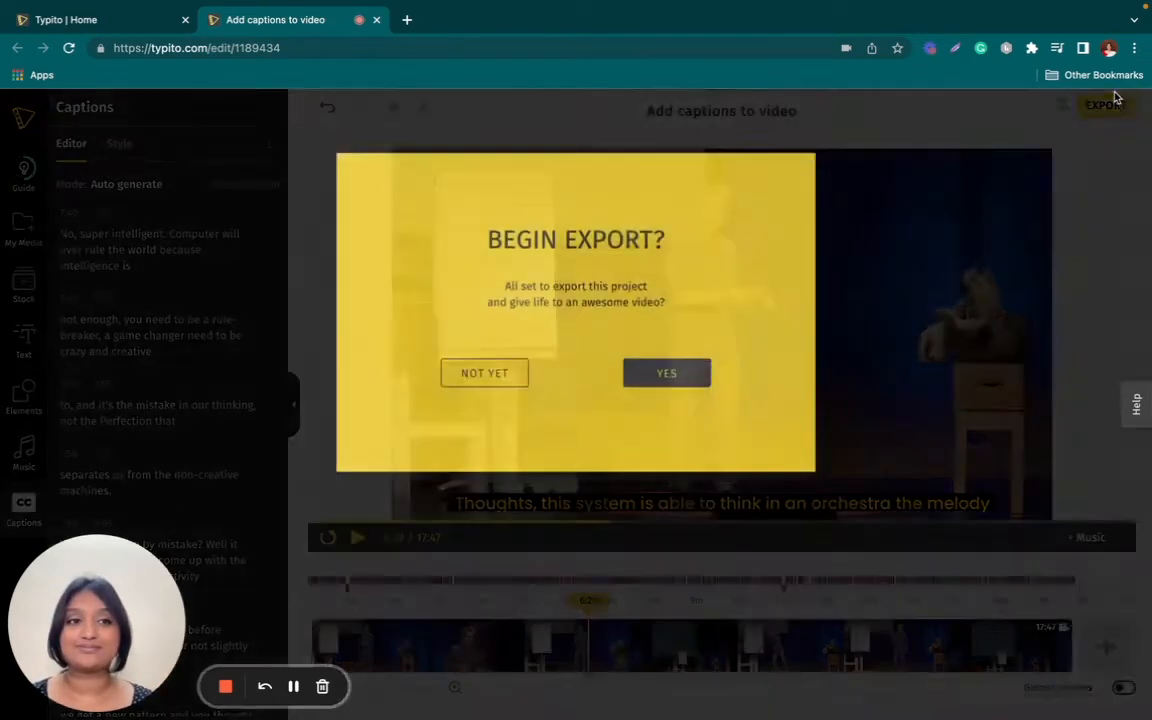
left_click(484, 372)
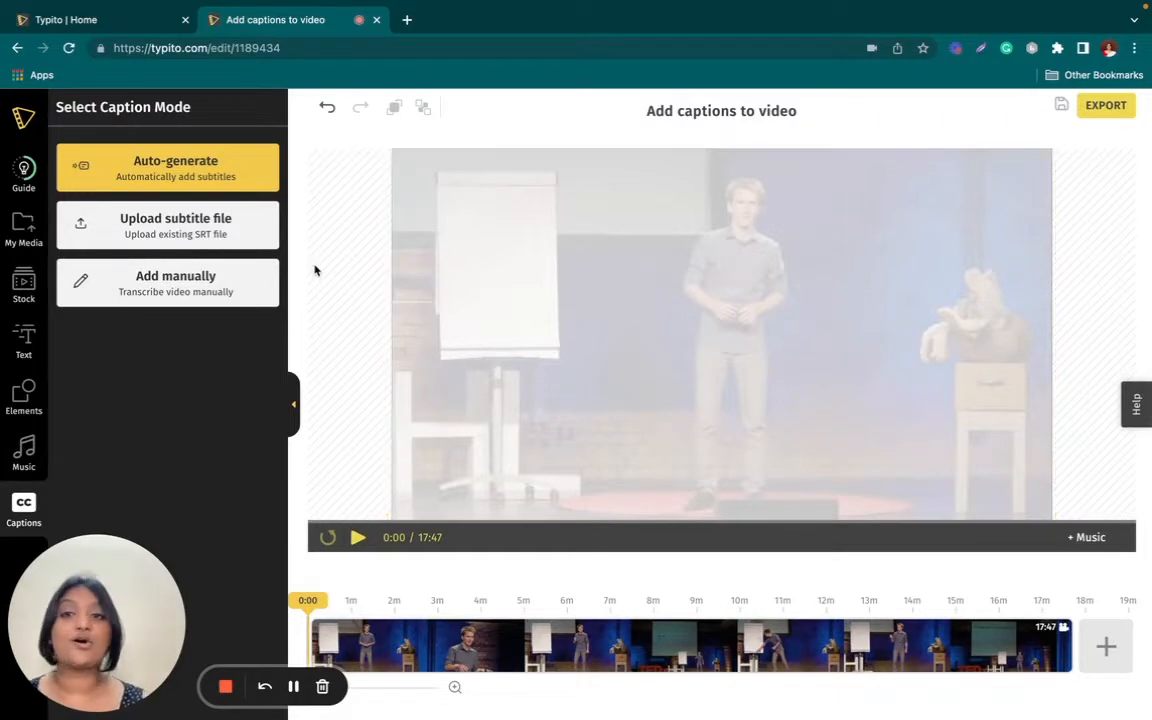
Choose Upload subtitle file with the background-box caption style, then browse for the file.
left_click(175, 167)
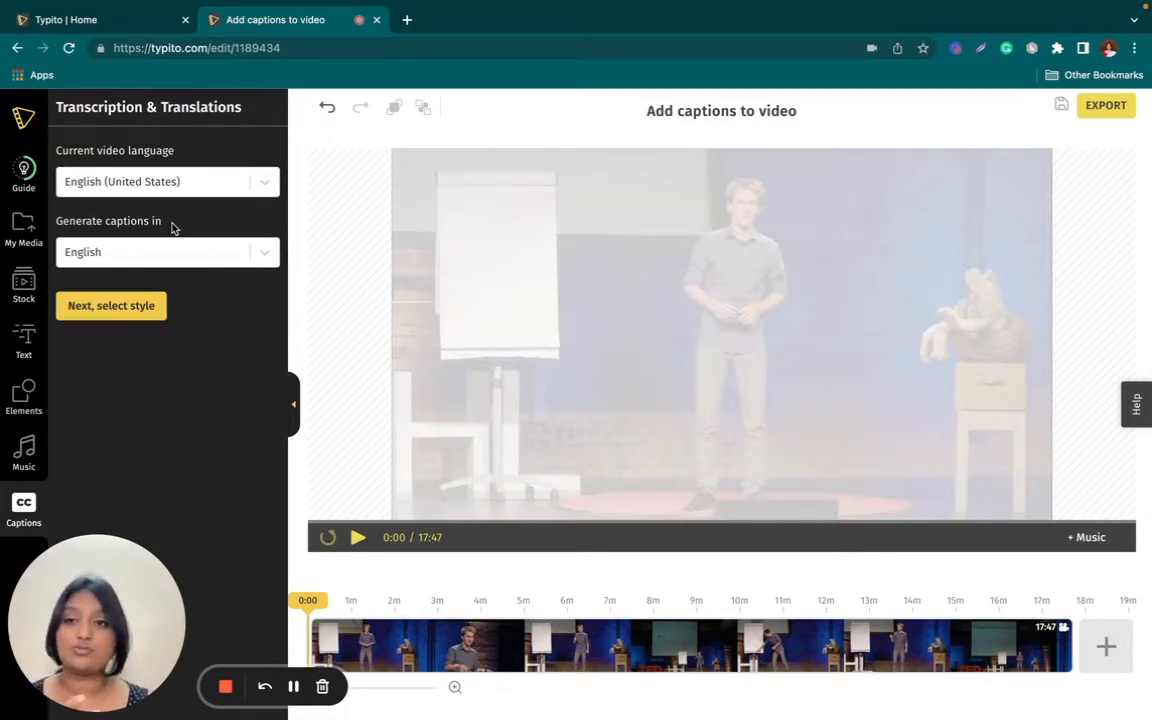
left_click(110, 305)
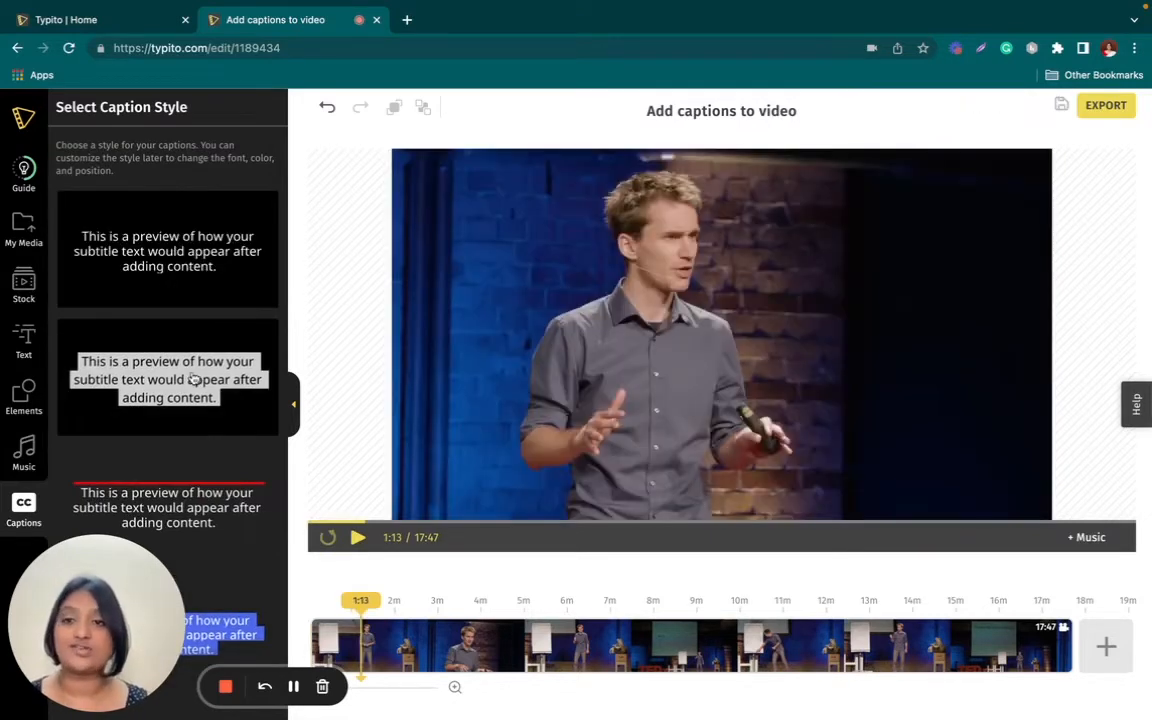
left_click(167, 379)
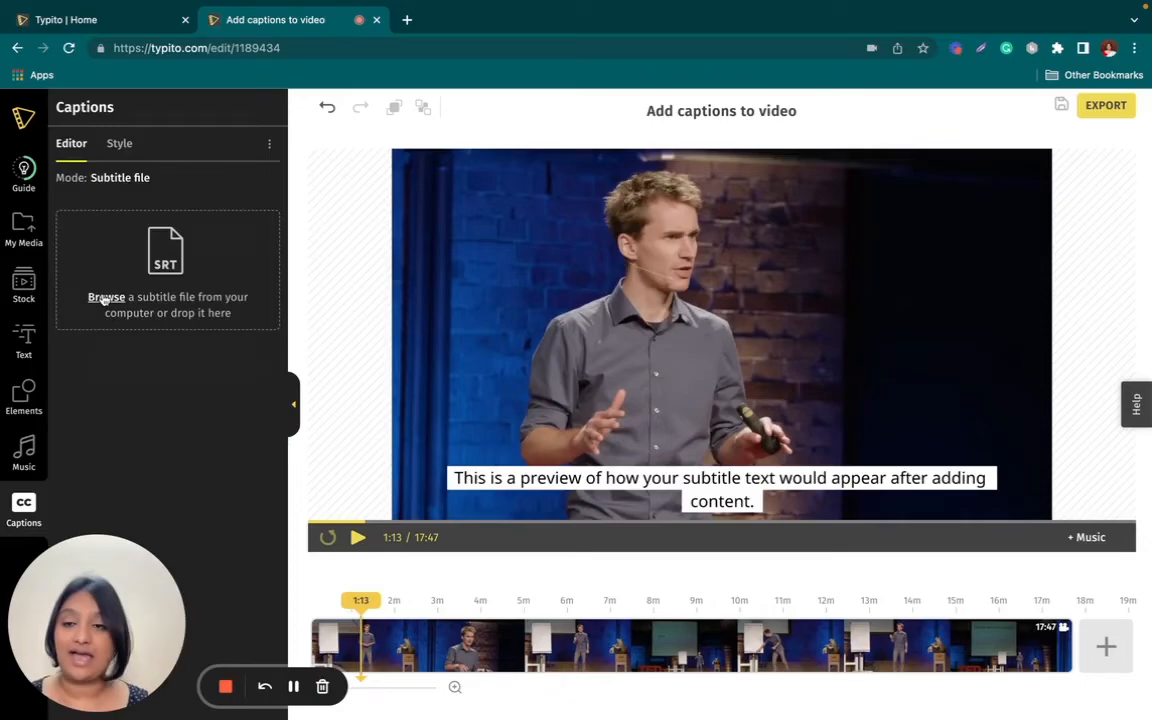
left_click(106, 297)
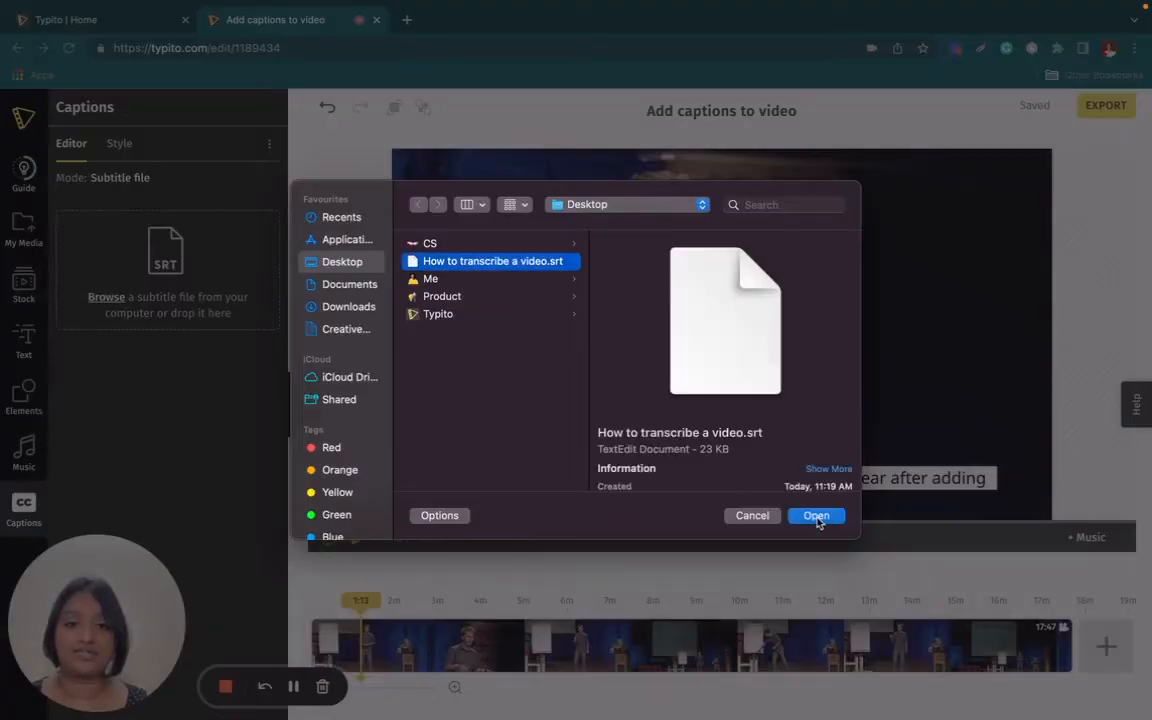
Open 'How to transcribe a video.srt' from the Desktop.
left_click(816, 515)
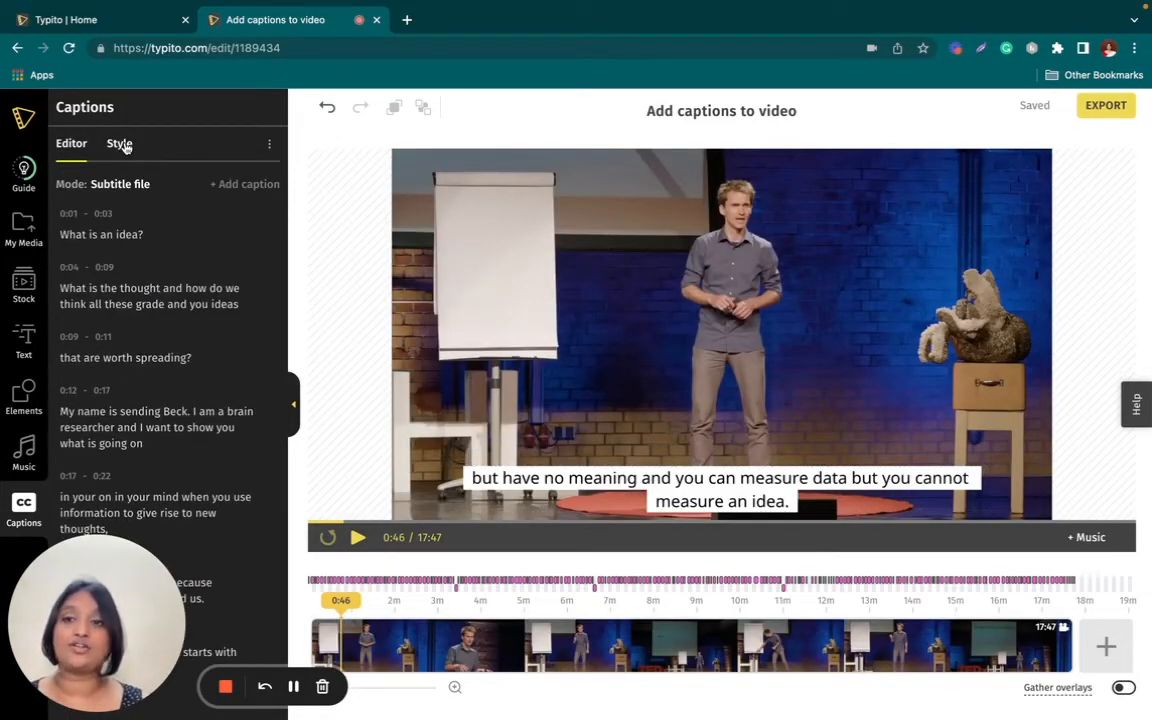
Switch the caption font from Noto Sans to Poppins in the Style settings.
left_click(119, 143)
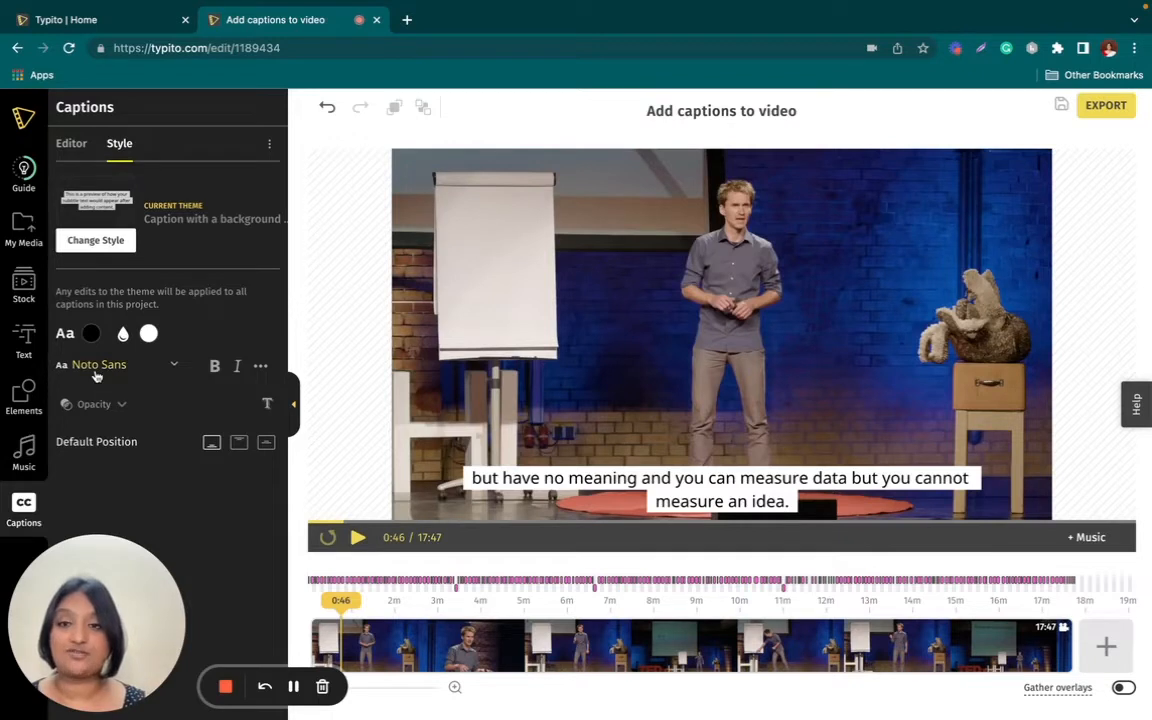
left_click(120, 364)
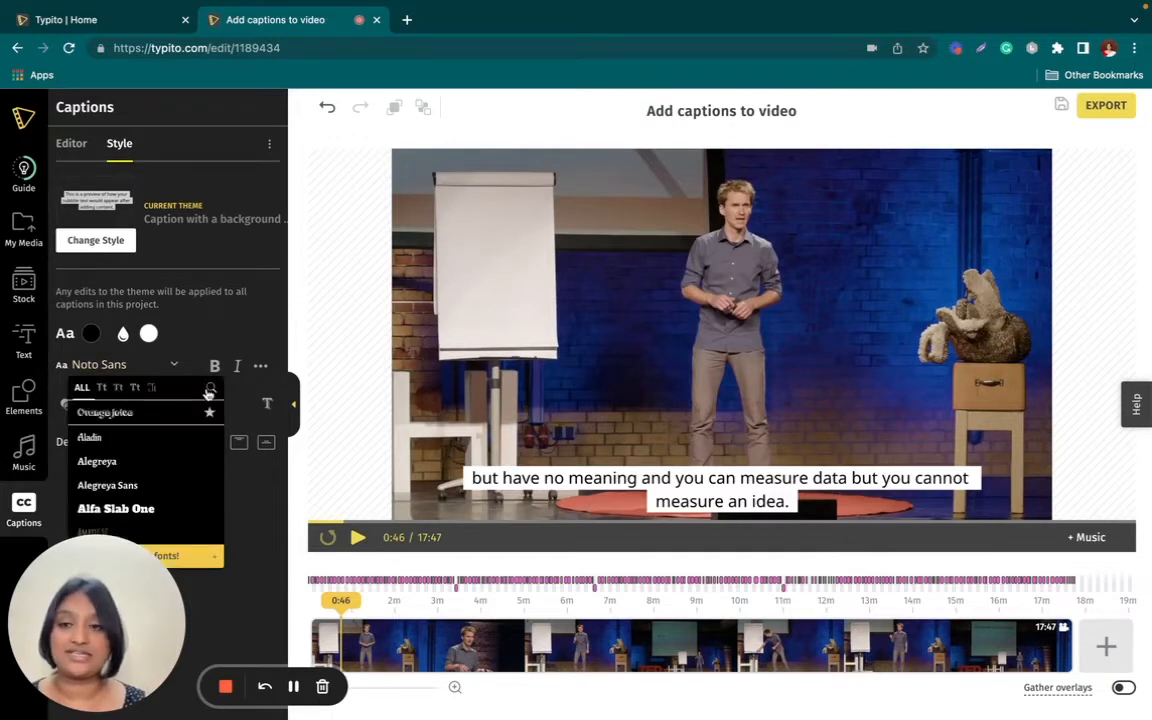
type("pop")
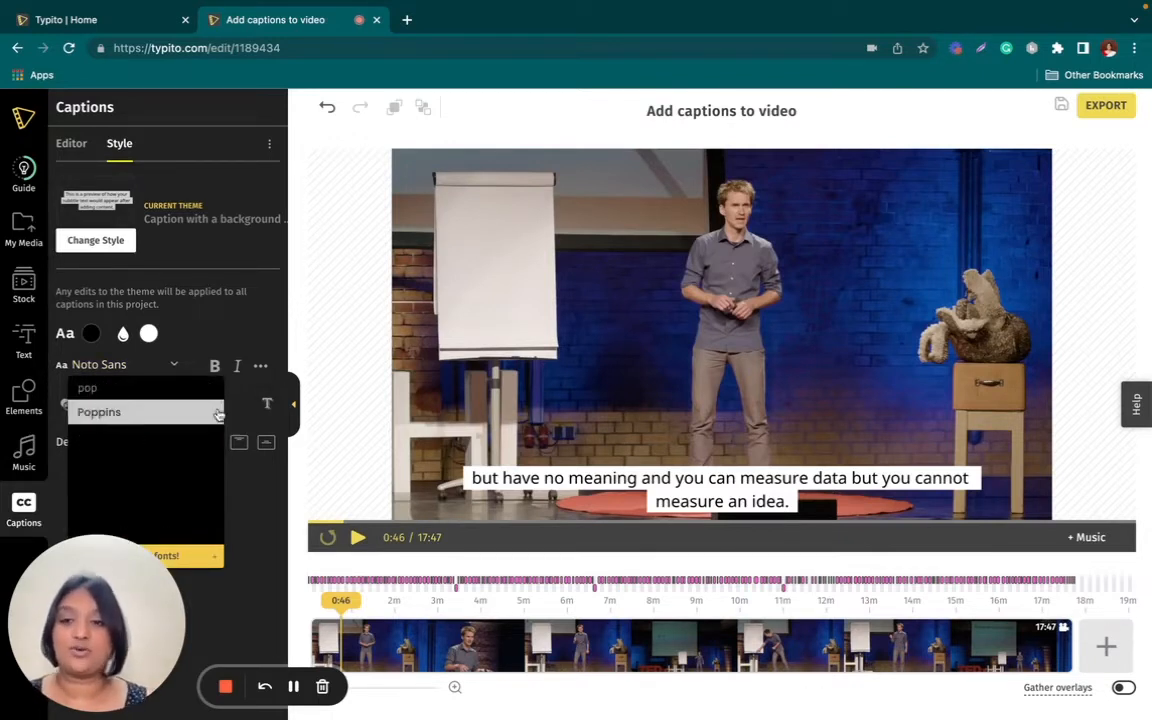
left_click(98, 411)
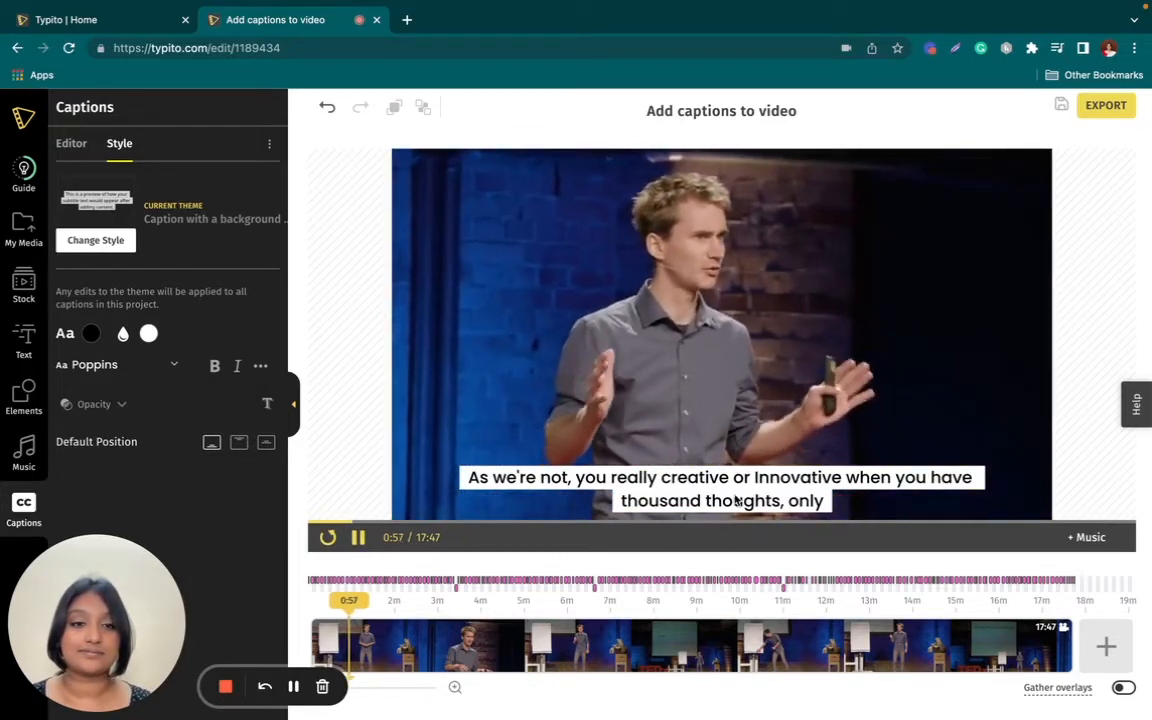
Pause playback of the Poppins-captioned talk.
left_click(71, 143)
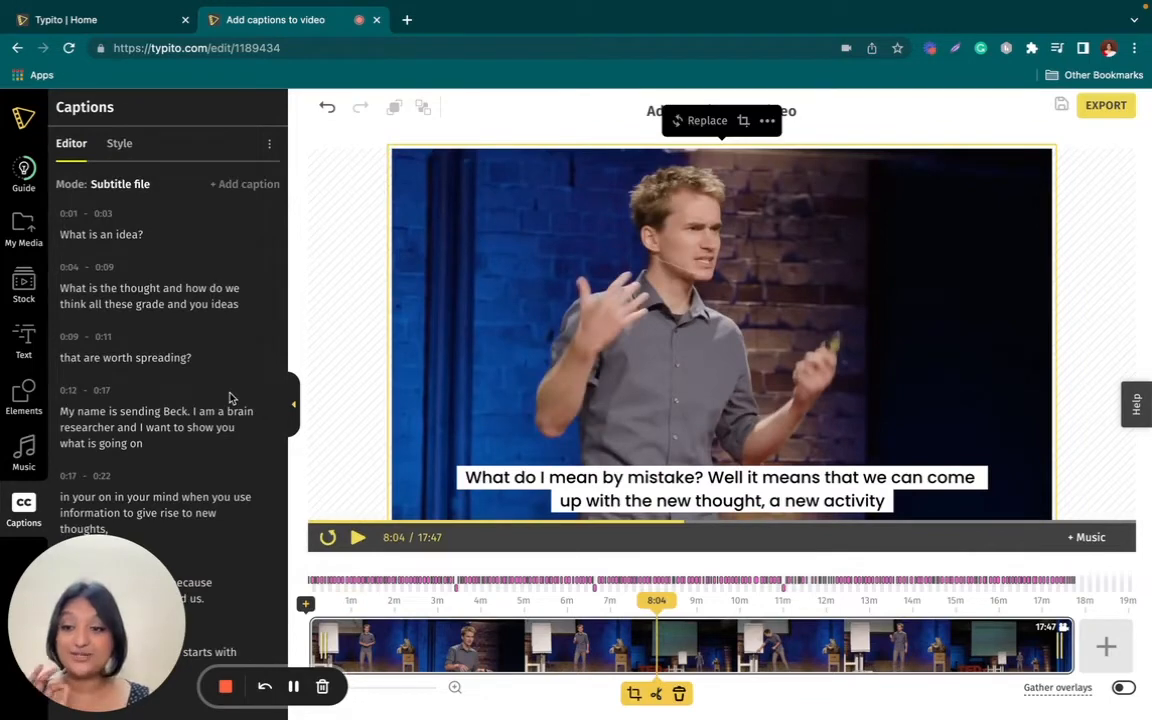
mouse_move(1092, 178)
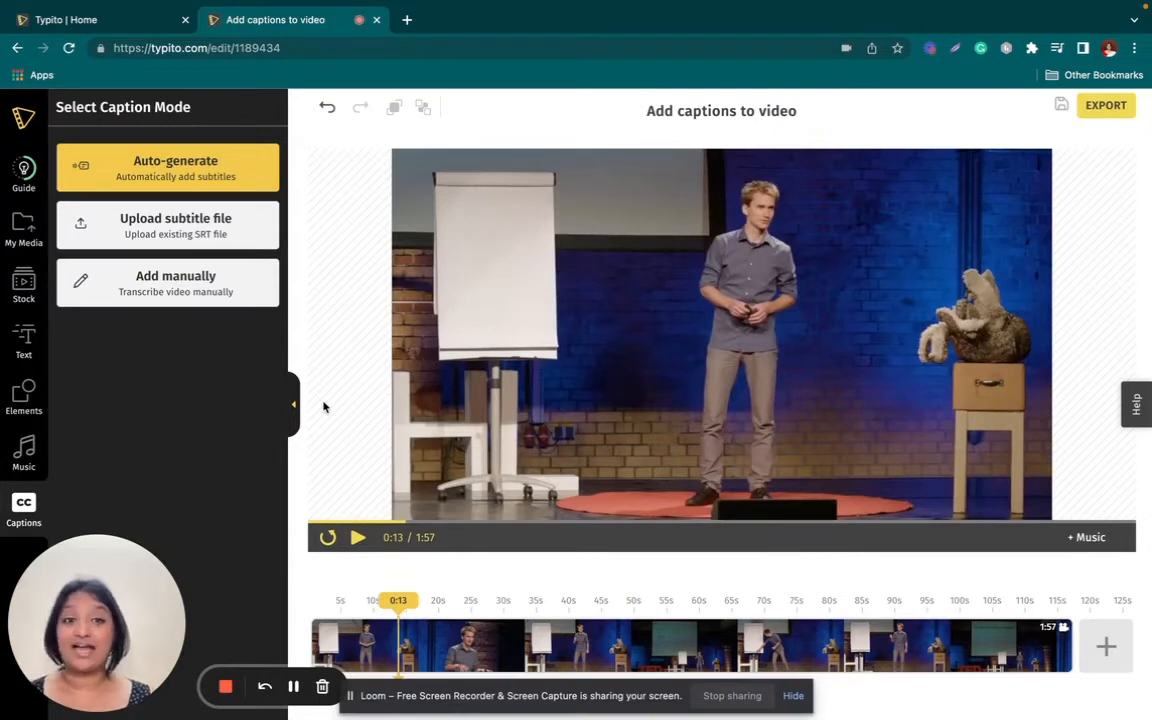
mouse_move(295, 307)
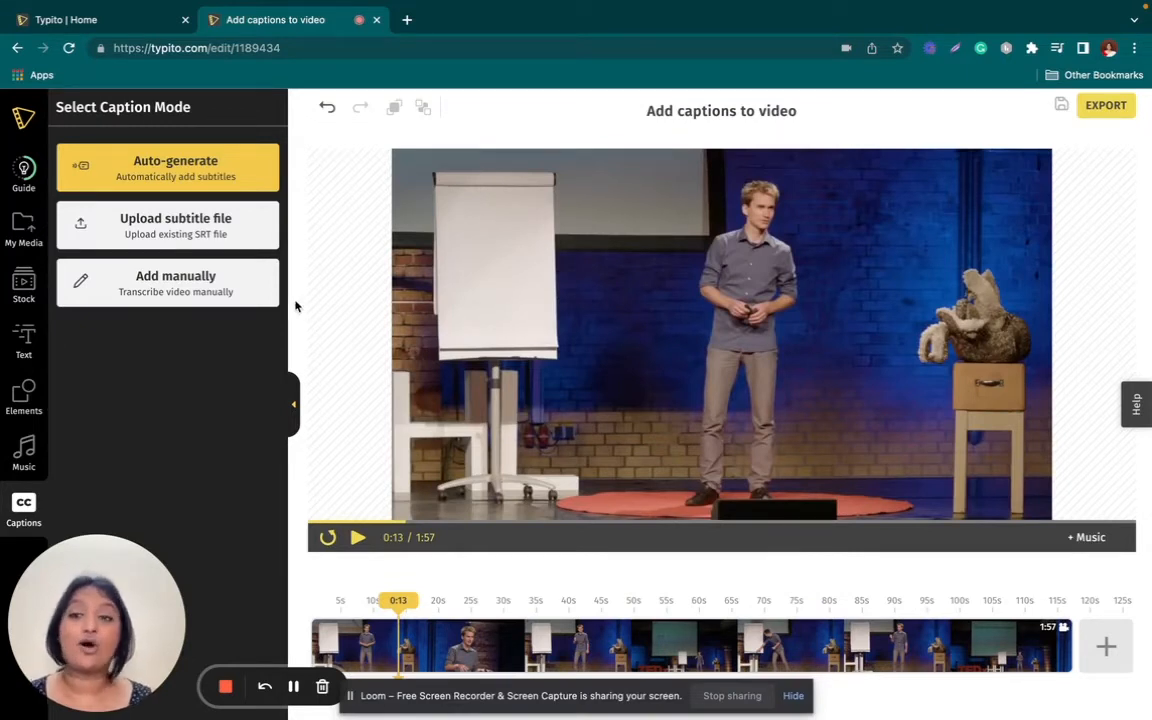
Choose Add manually for the 1:57 talk and continue to style selection.
left_click(175, 167)
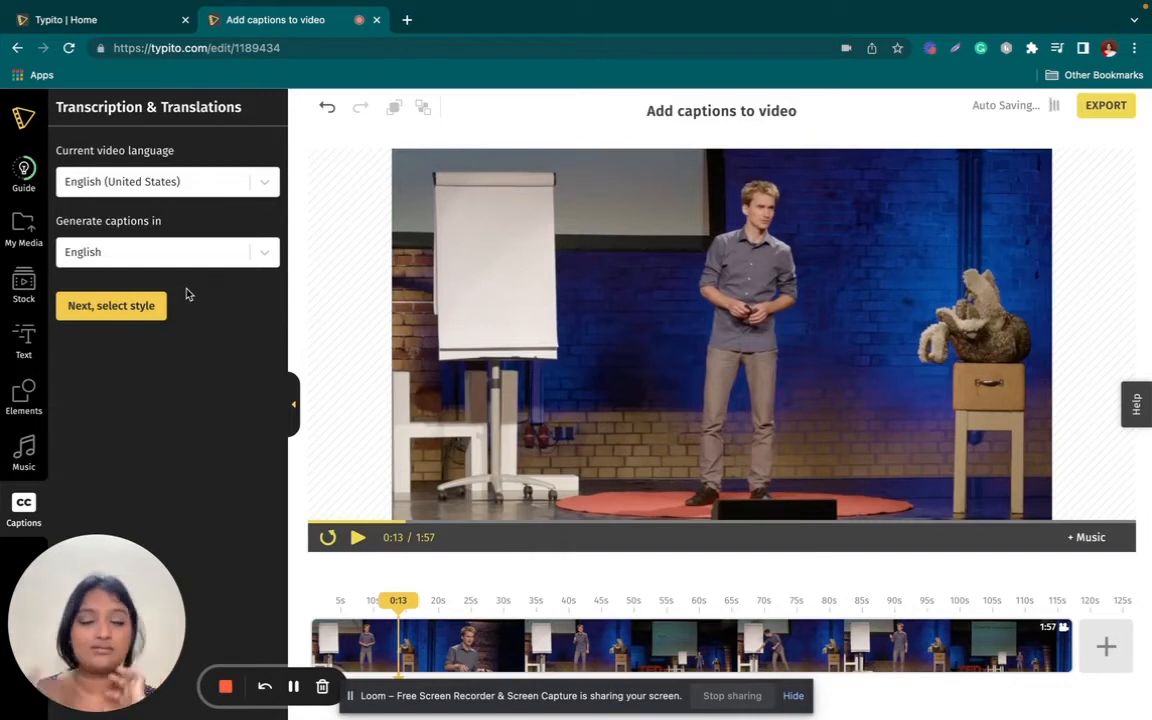
left_click(110, 305)
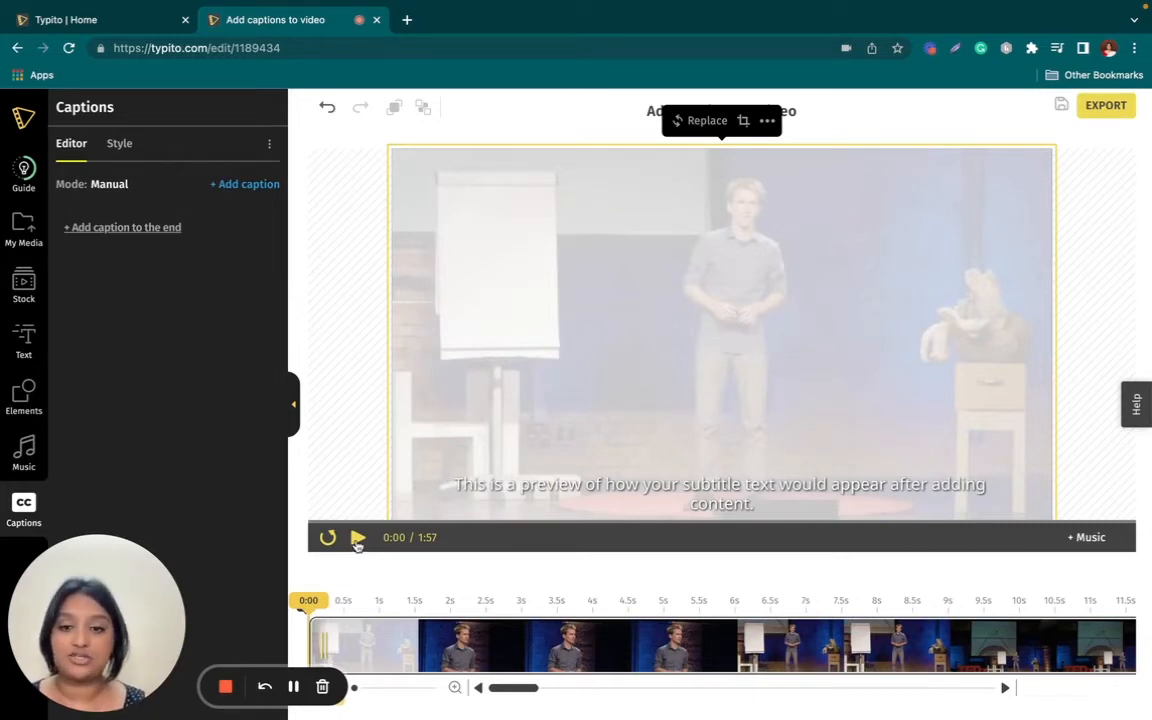
Play the talk and add a caption reading 'What is an idea?' at 0:00.
left_click(358, 537)
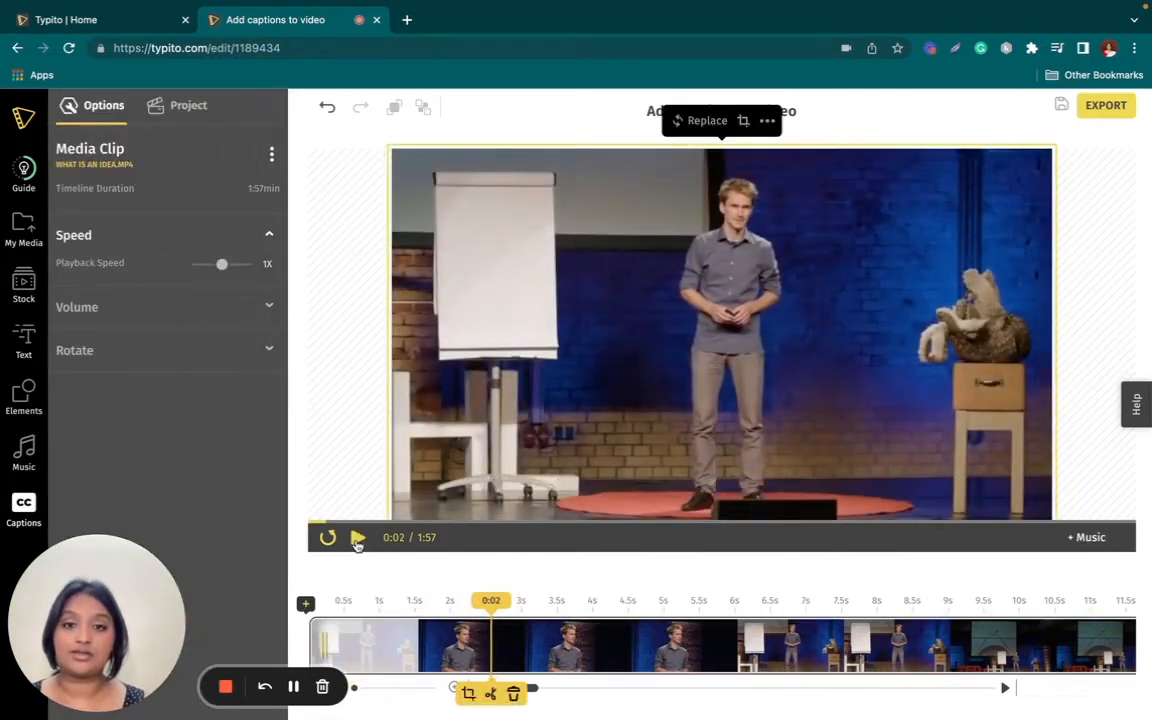
left_click(23, 508)
type("What")
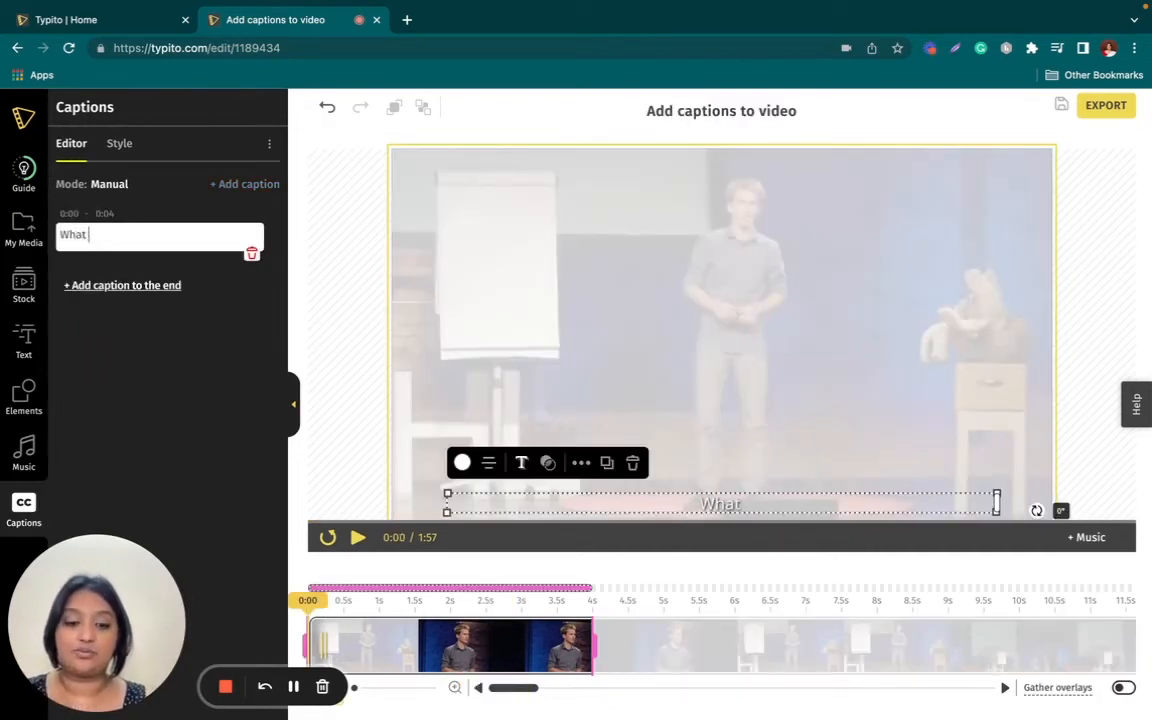
type("is an idea?")
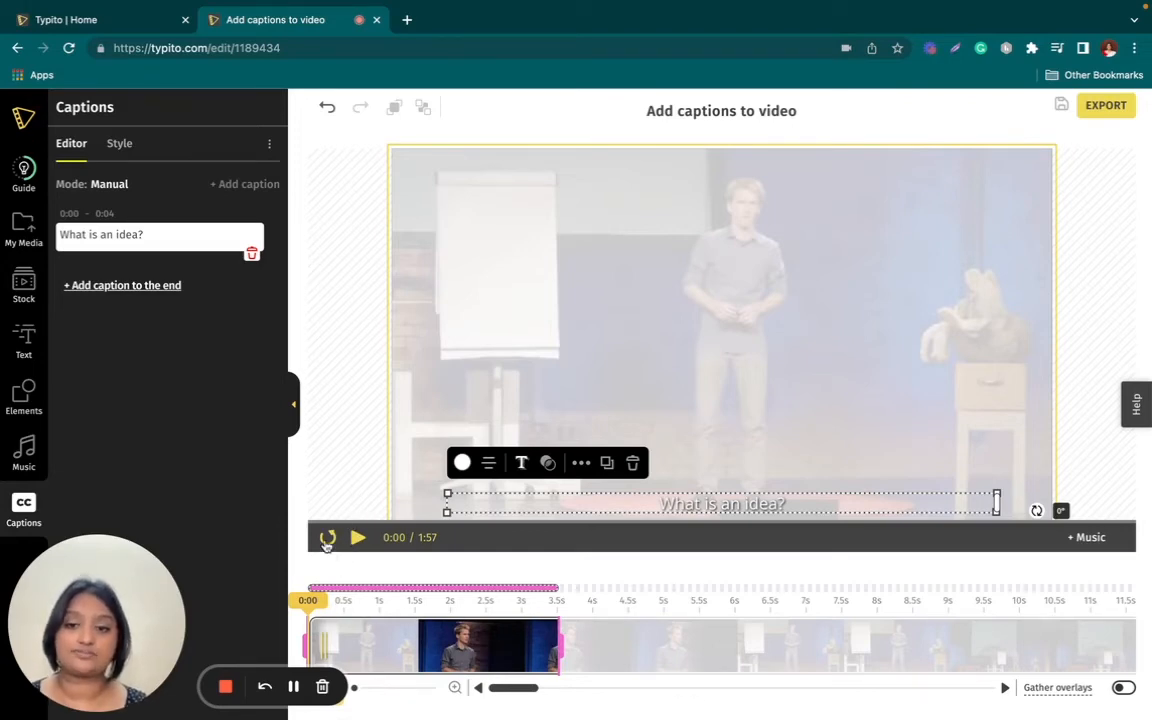
Replay and pause the talk, then add further captions after the first one.
left_click(357, 537)
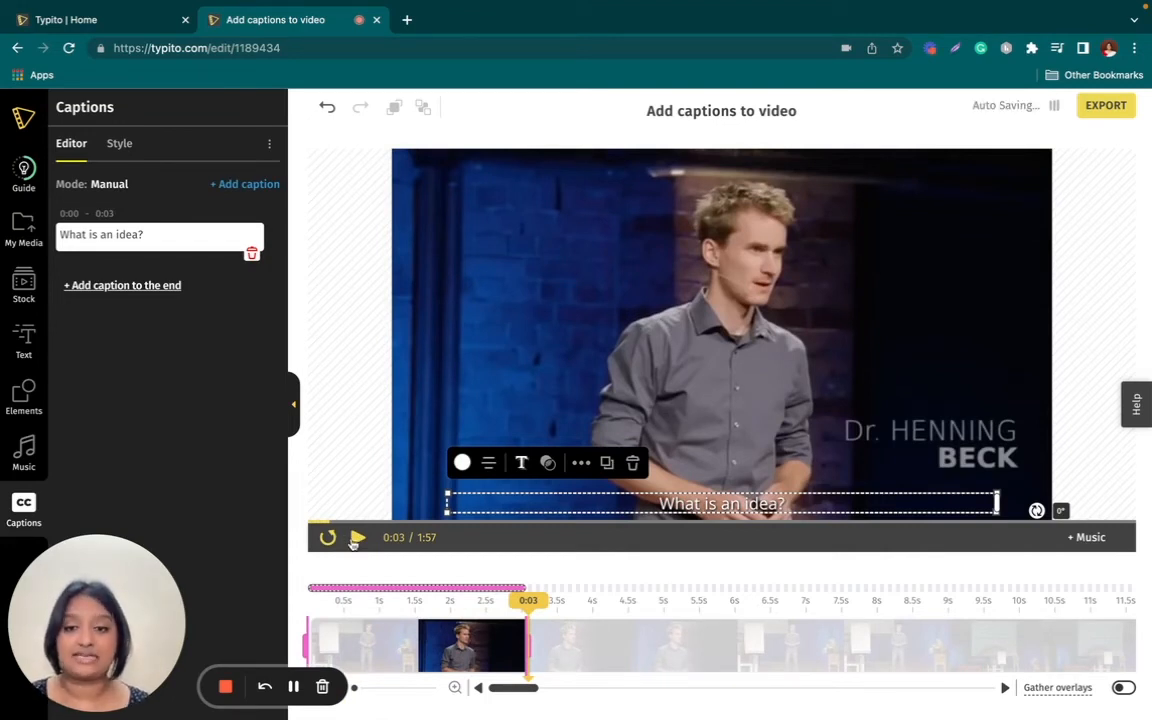
left_click(357, 537)
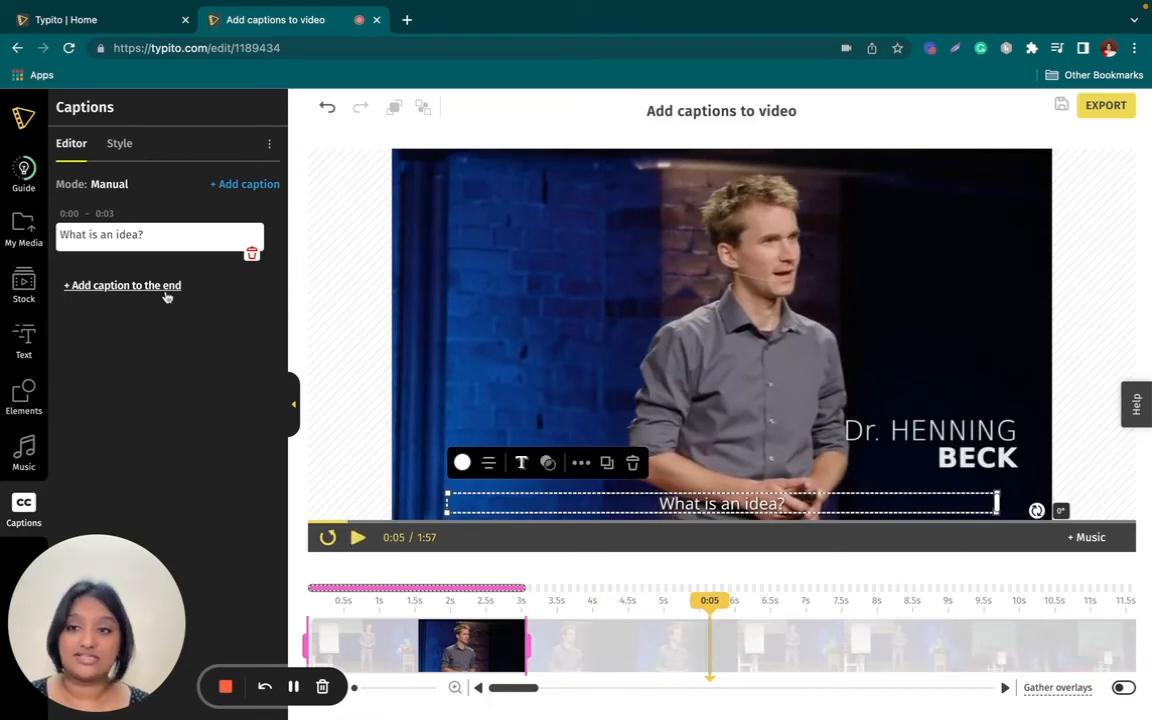
left_click(357, 537)
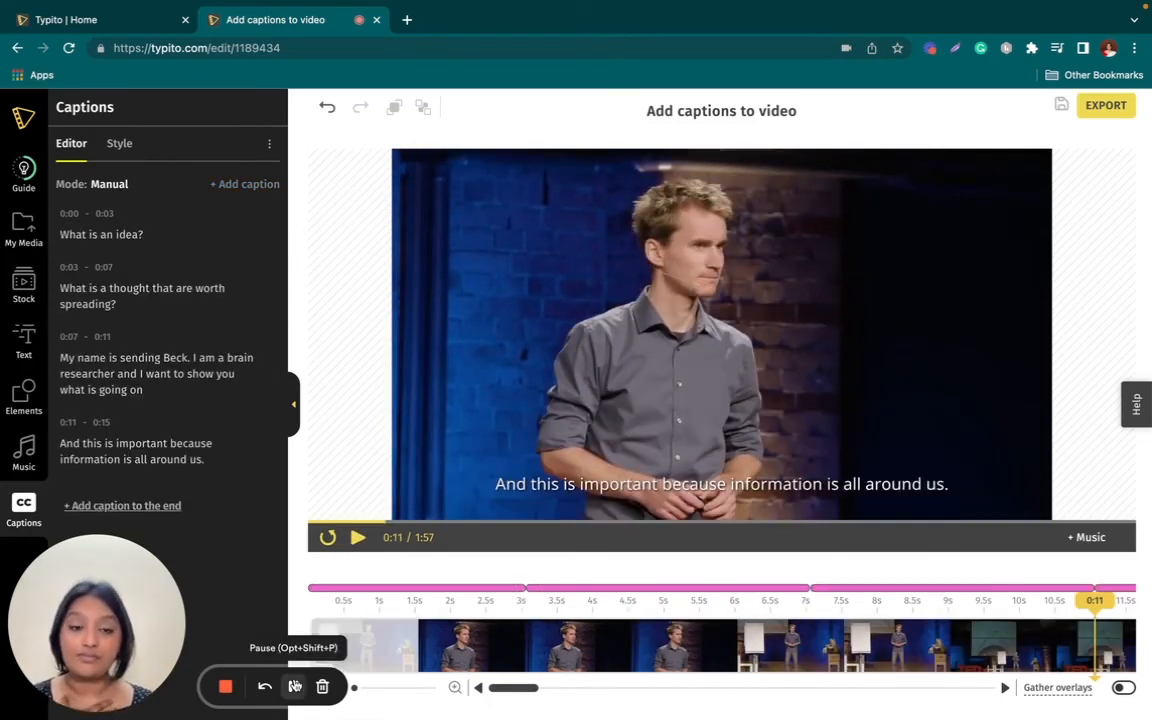